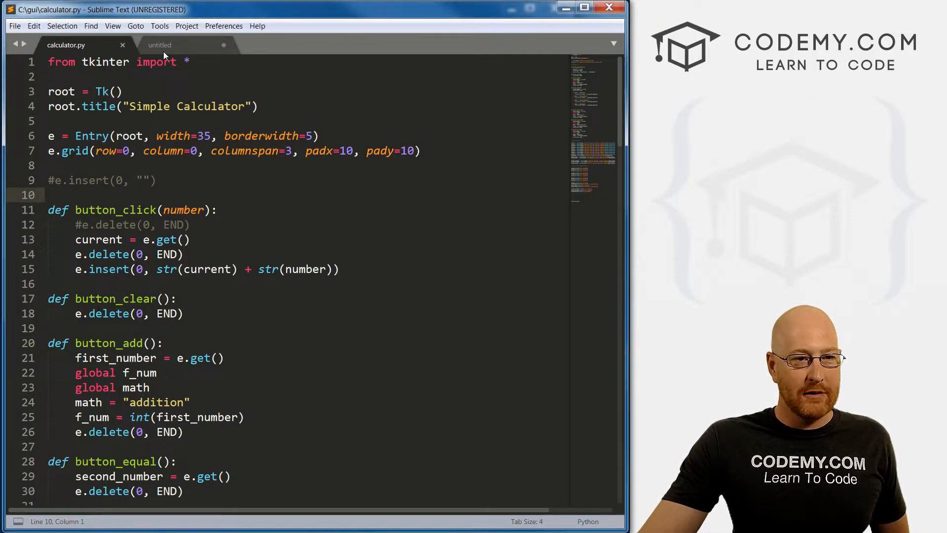
Save the untitled Tkinter starter script as images.py in C:\gui
{"action": "left_click", "coordinate": [159, 45]}
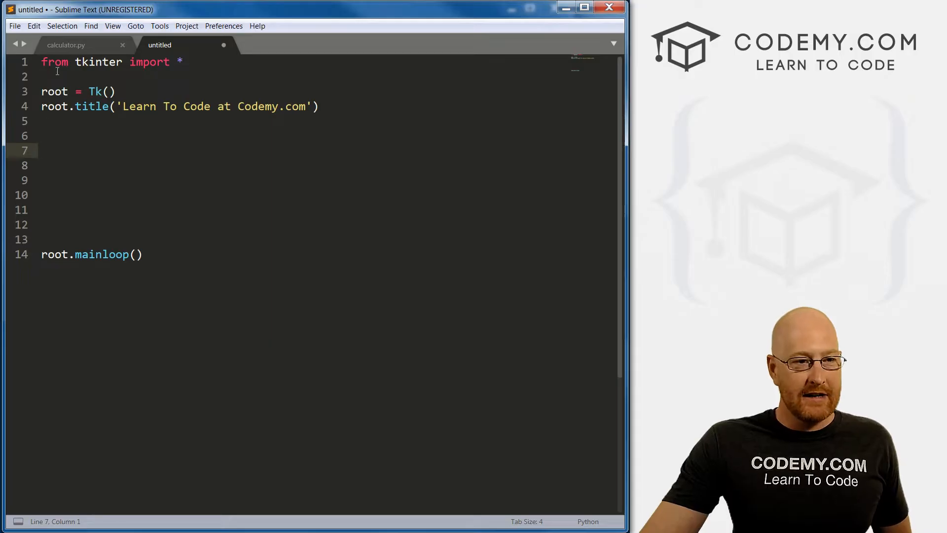
{"action": "left_click", "coordinate": [142, 254]}
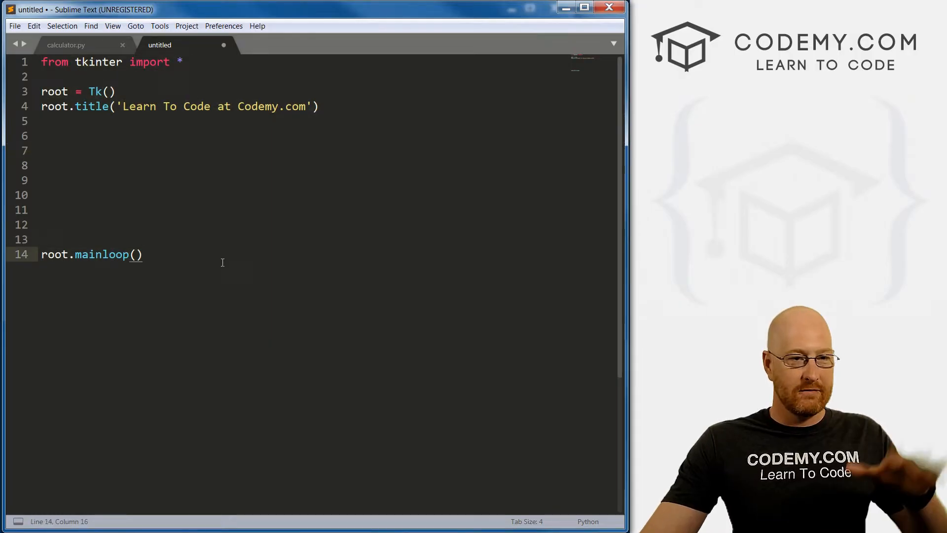
{"action": "left_click", "coordinate": [15, 25]}
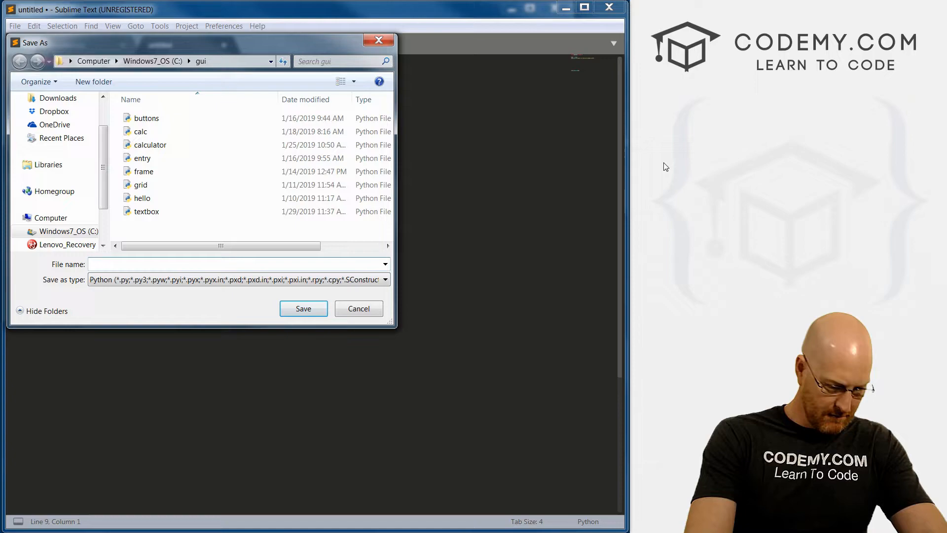
{"action": "type", "text": "images"}
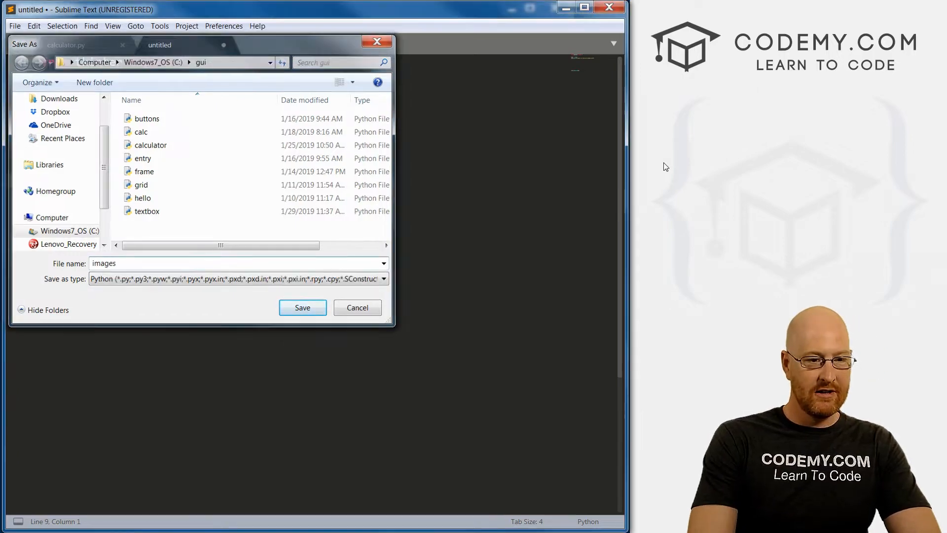
{"action": "left_click", "coordinate": [302, 307]}
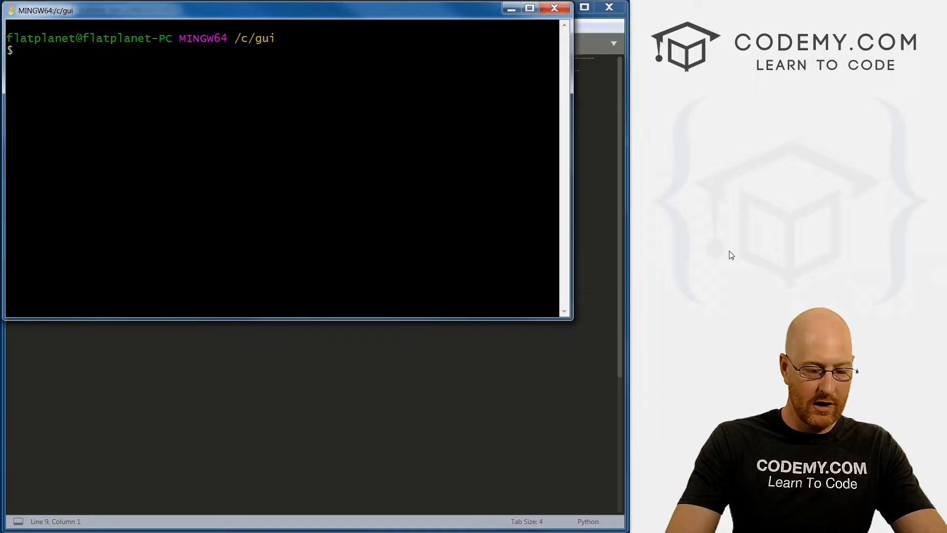
Run python images.py from Git Bash, then close the blank Tk window
{"action": "type", "text": "python"}
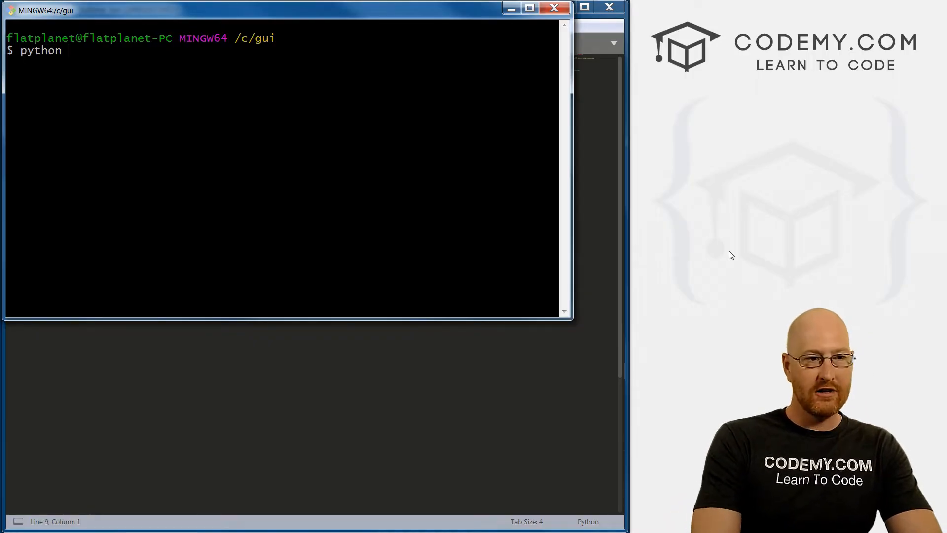
{"action": "type", "text": "images.py"}
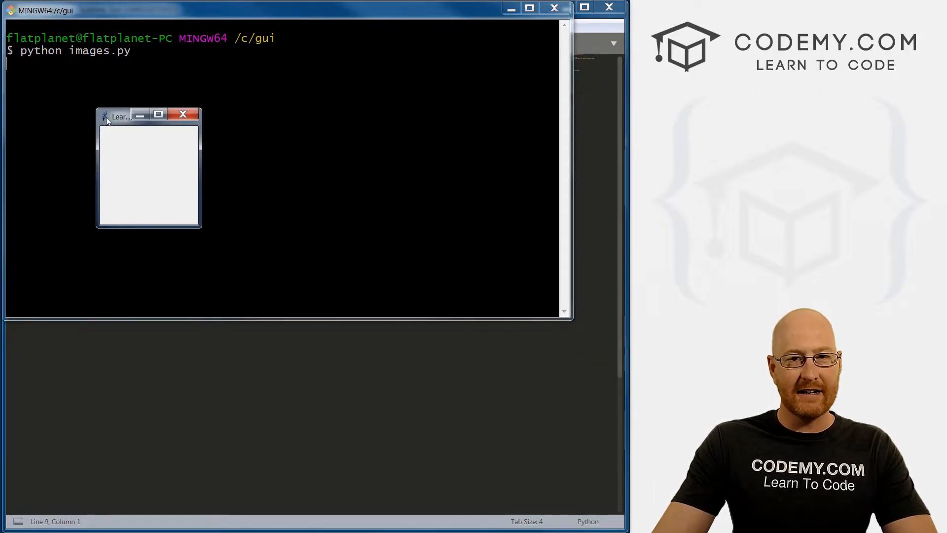
{"action": "mouse_move", "coordinate": [112, 125]}
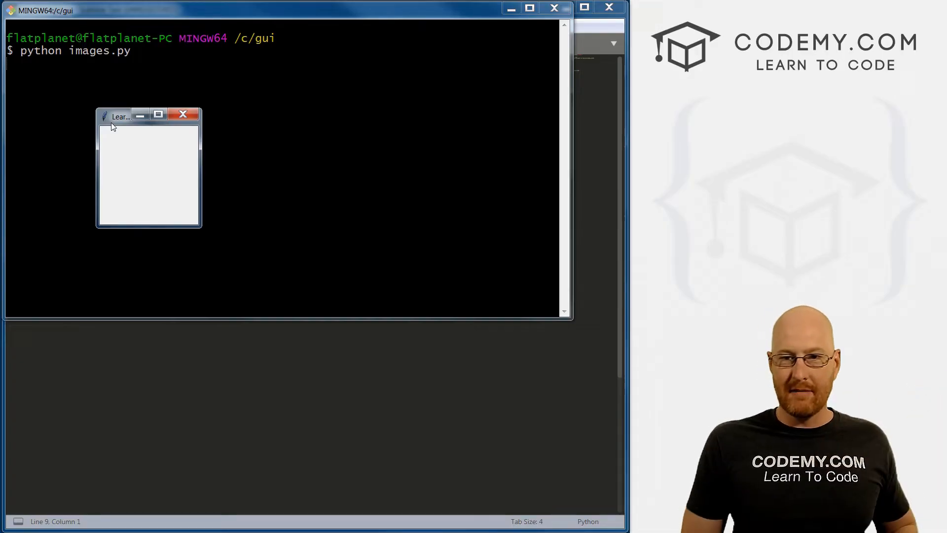
{"action": "left_click", "coordinate": [184, 114]}
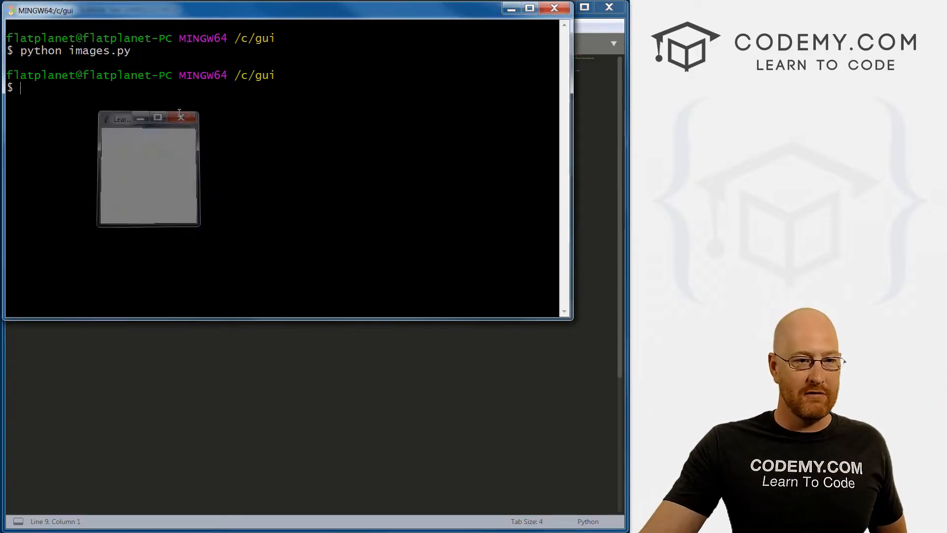
{"action": "left_click", "coordinate": [180, 118]}
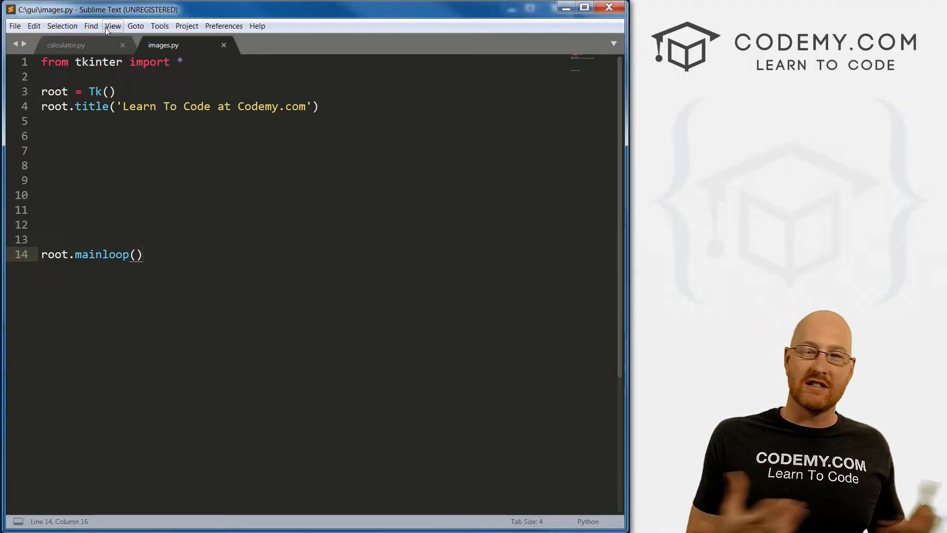
Add root.iconbitmap('c:/gui/codemy.ico') on line 5 of images.py
{"action": "left_click", "coordinate": [143, 255]}
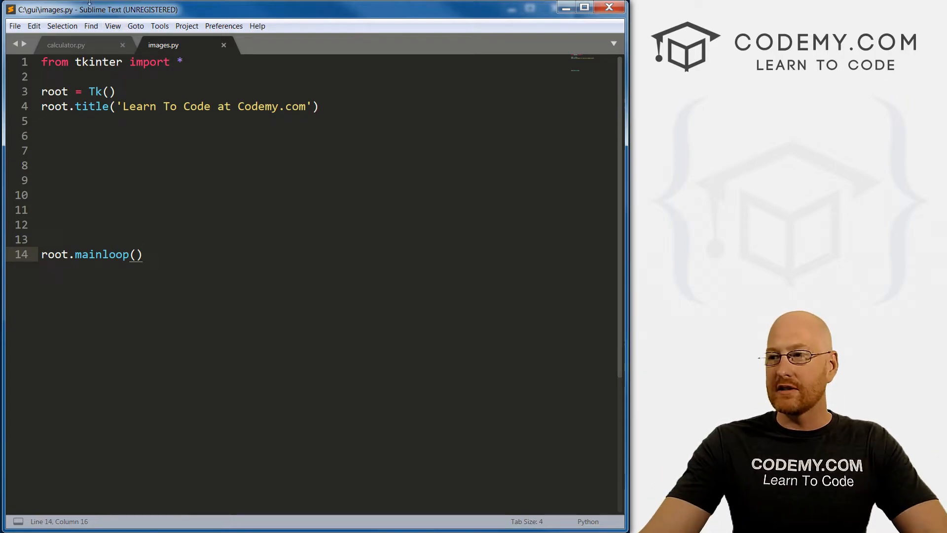
{"action": "left_click", "coordinate": [43, 121]}
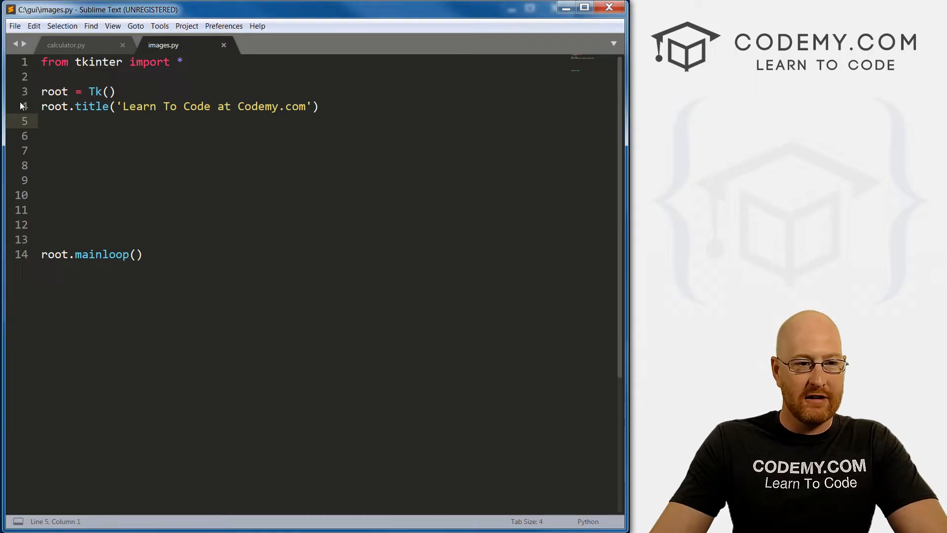
{"action": "type", "text": "root."}
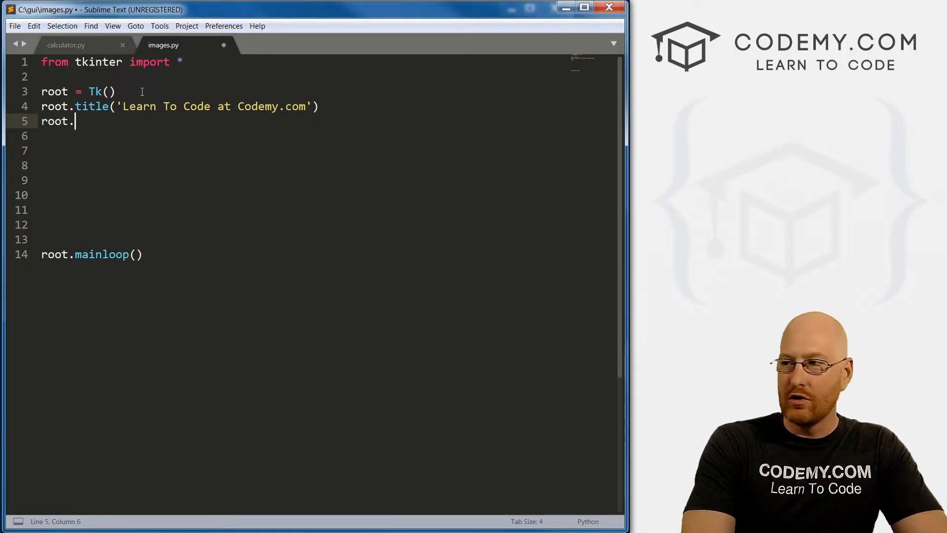
{"action": "type", "text": "icon"}
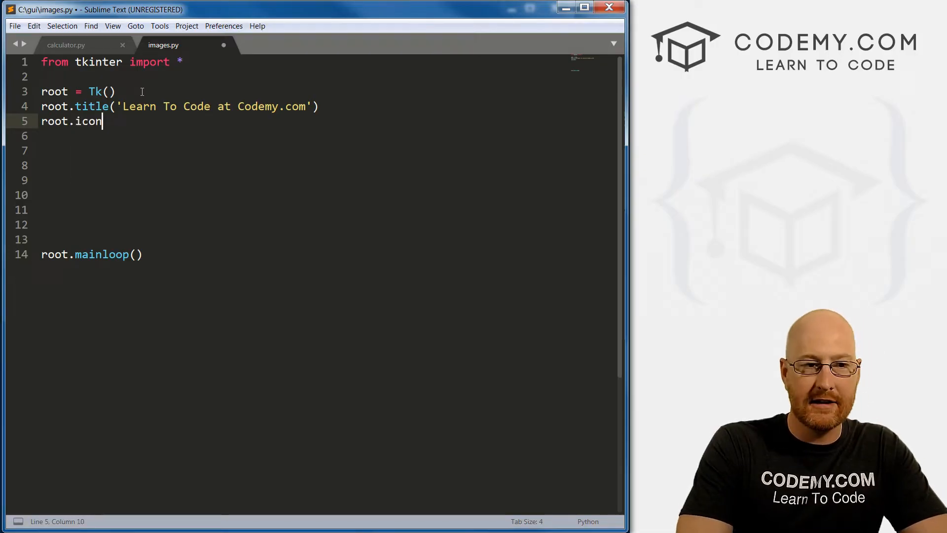
{"action": "type", "text": "bi"}
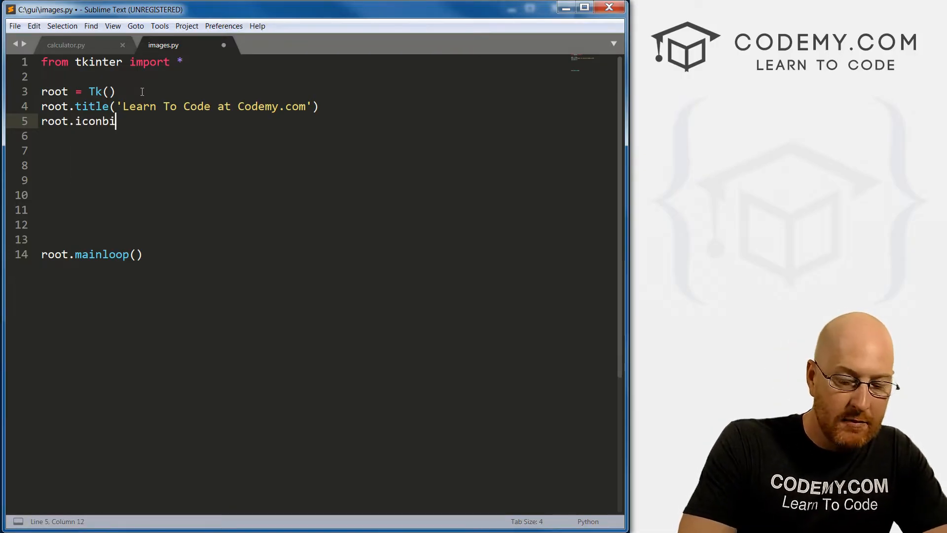
{"action": "type", "text": "tmap"}
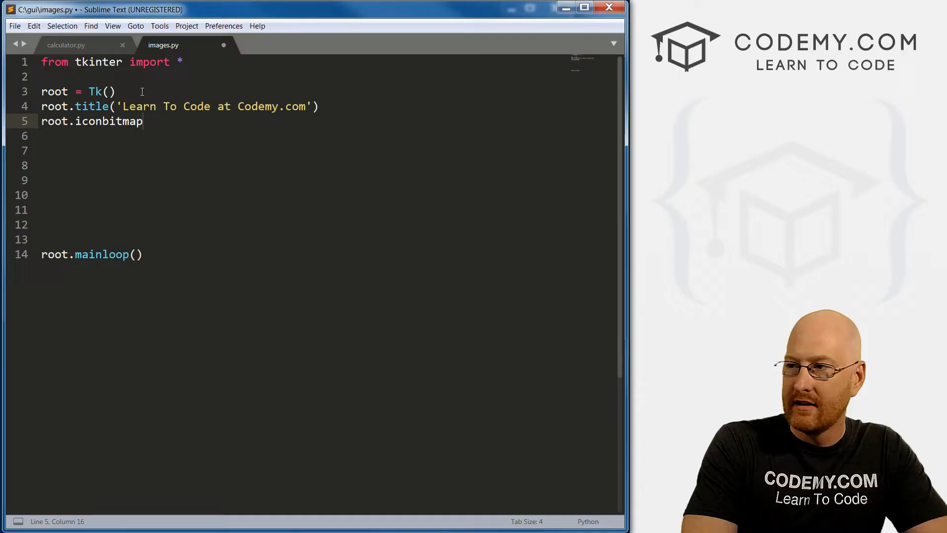
{"action": "type", "text": "('')"}
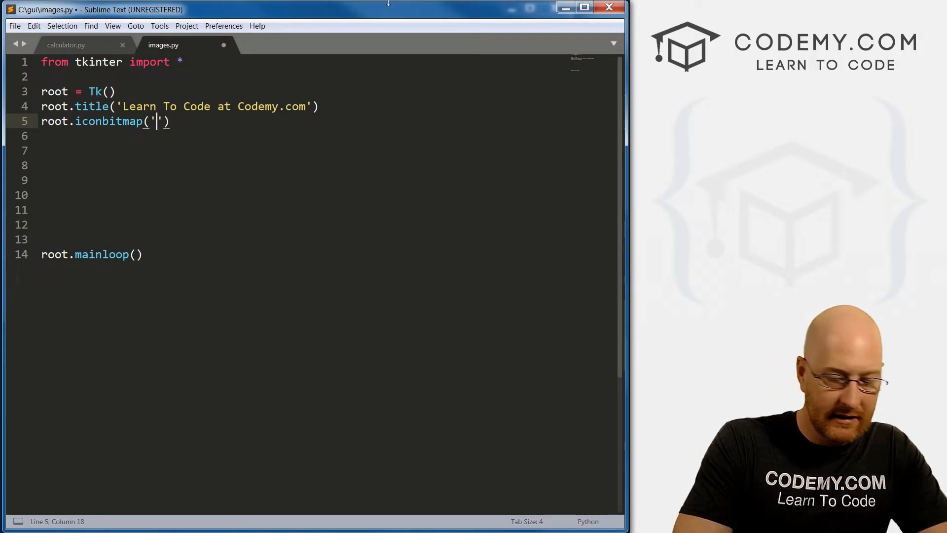
{"action": "type", "text": "c:\\"}
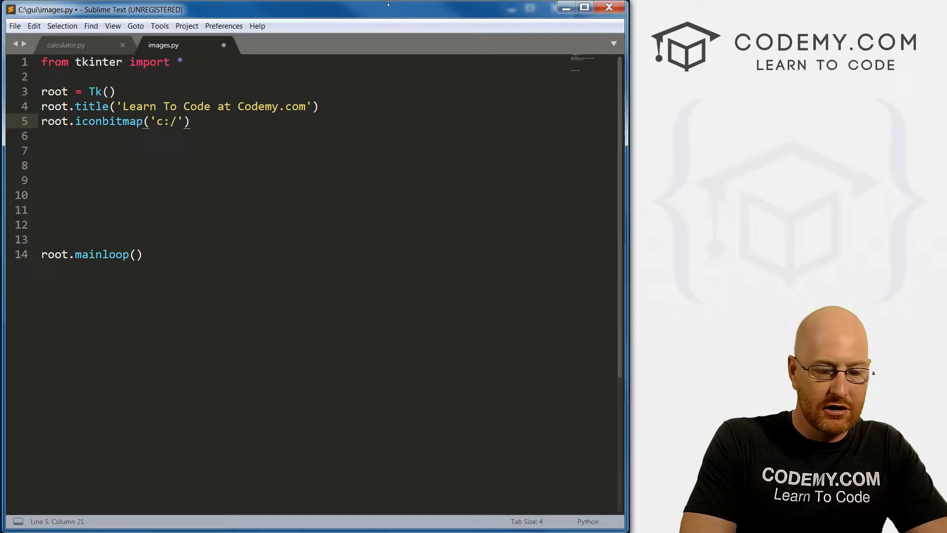
{"action": "type", "text": "gui/"}
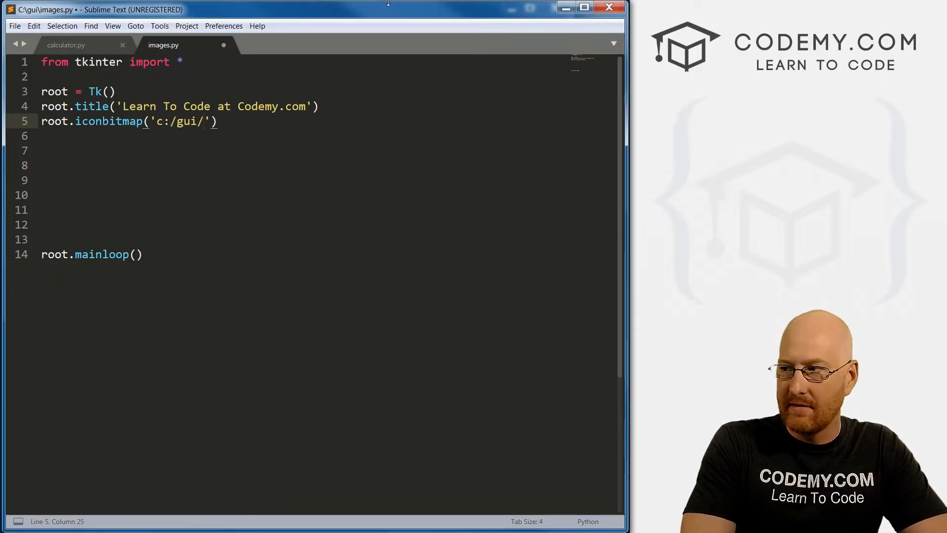
{"action": "type", "text": "codemy."}
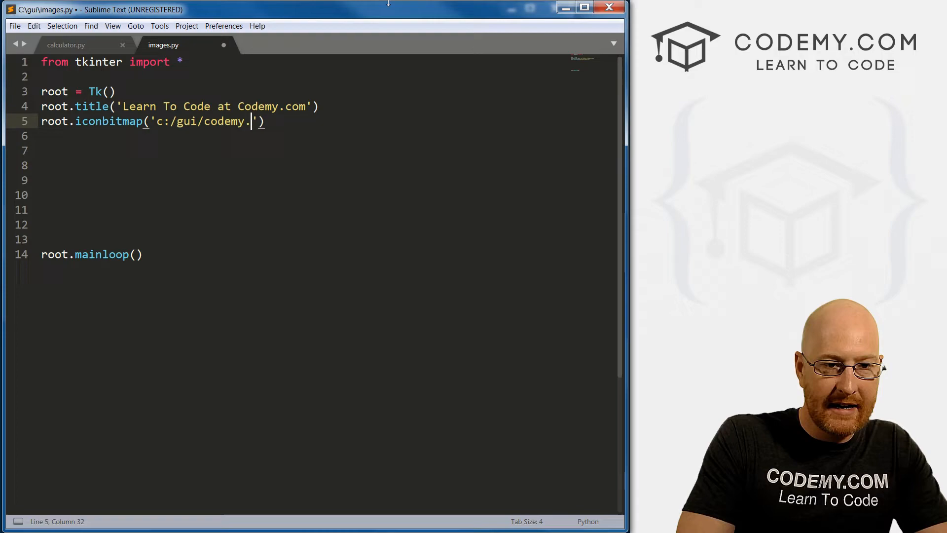
{"action": "type", "text": "ico"}
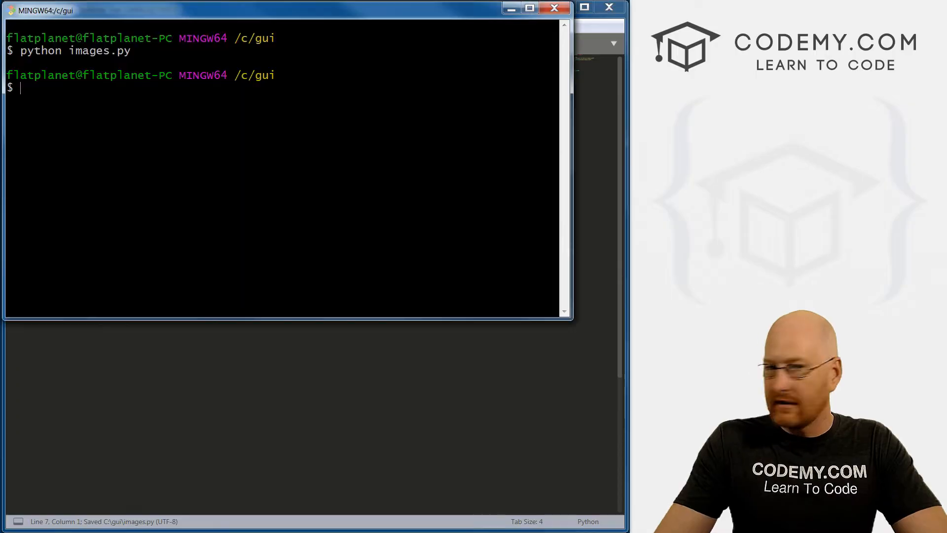
Run python images.py in Git Bash to see the window with its codemy icon
{"action": "type", "text": "python images.py"}
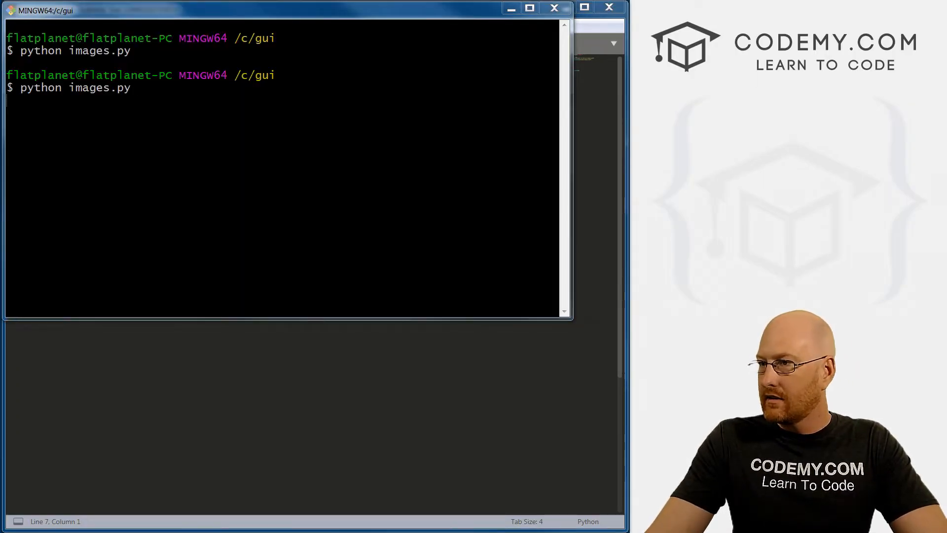
{"action": "key", "text": "Return"}
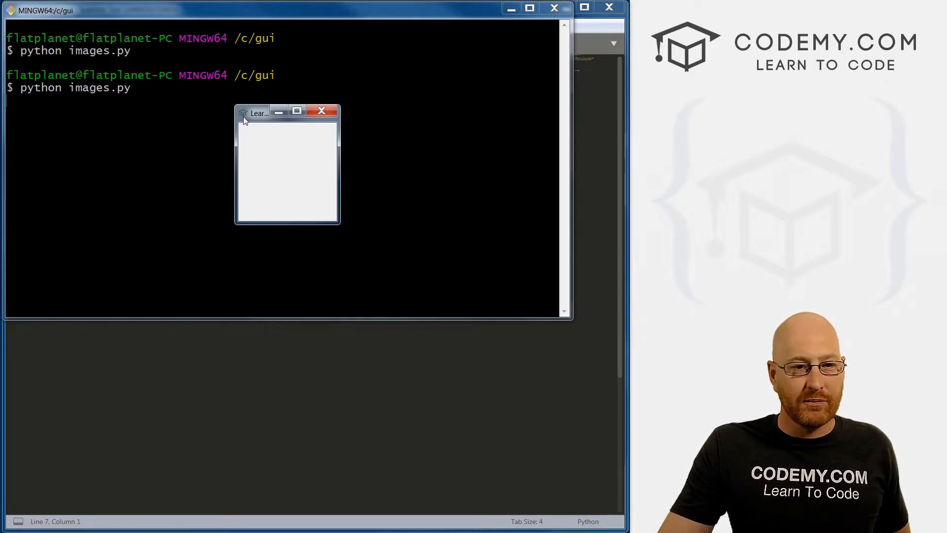
{"action": "left_click", "coordinate": [321, 111]}
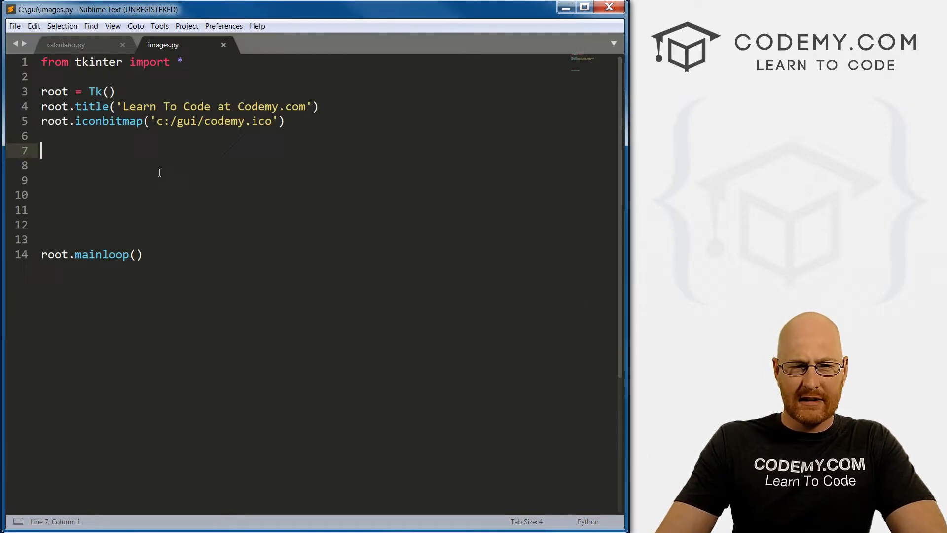
Type button_quit = Button(root, text="Exit Program", command=root.quit) on line 7
{"action": "type", "text": "butt"}
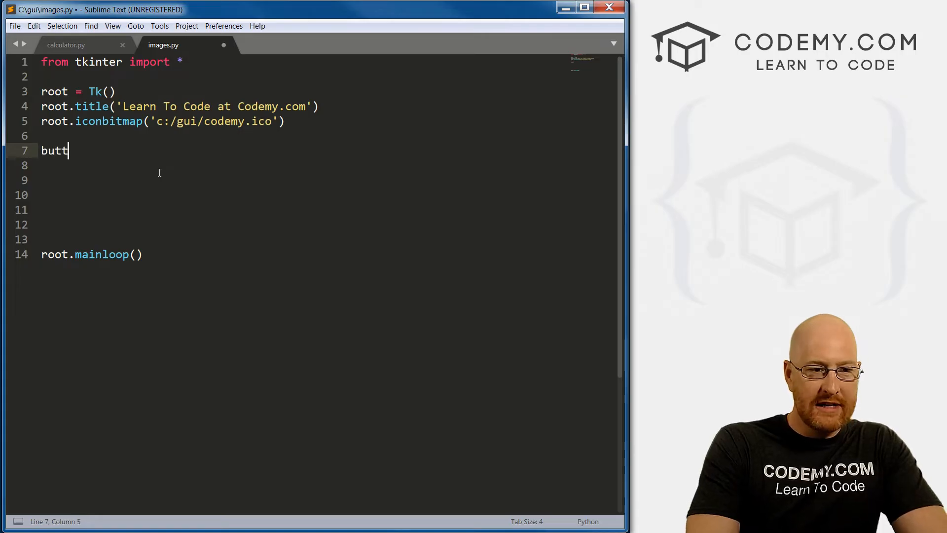
{"action": "type", "text": "on_quite"}
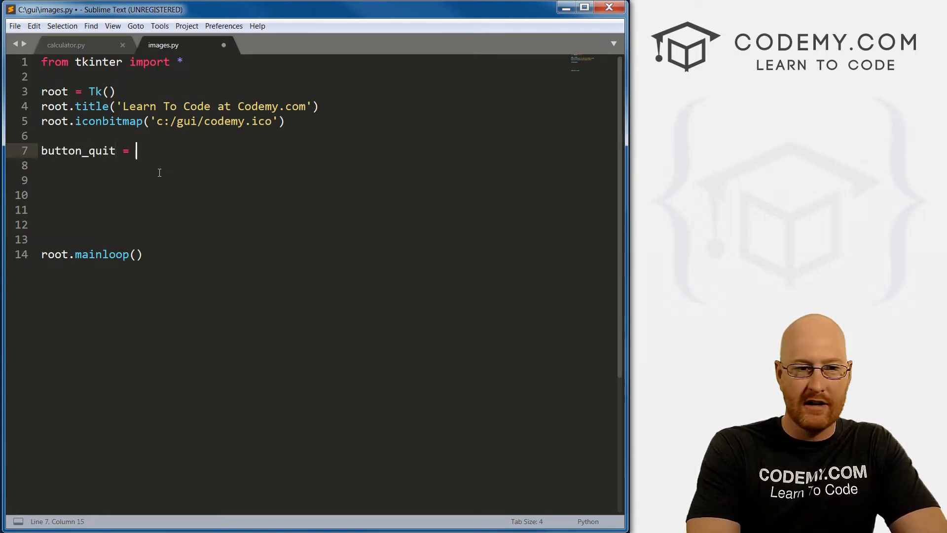
{"action": "type", "text": "Button"}
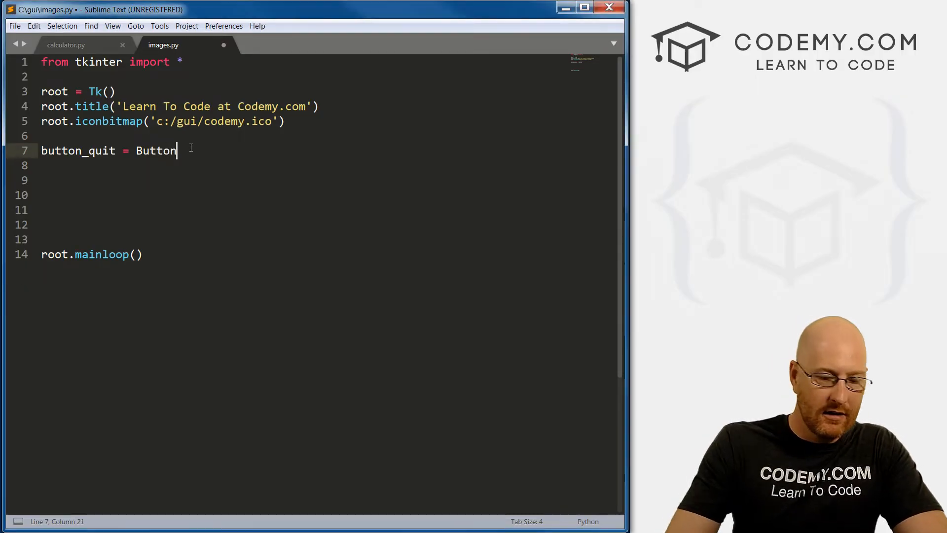
{"action": "type", "text": "()"}
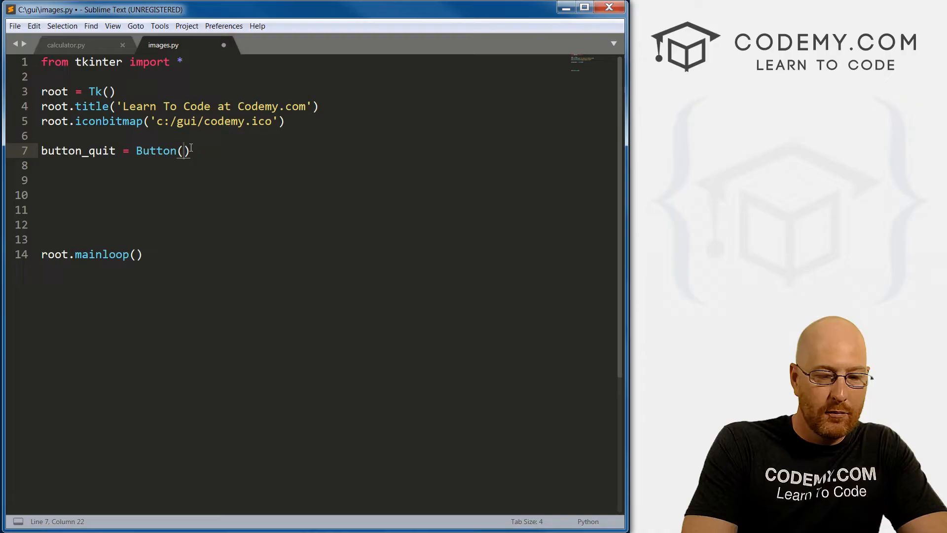
{"action": "type", "text": "root"}
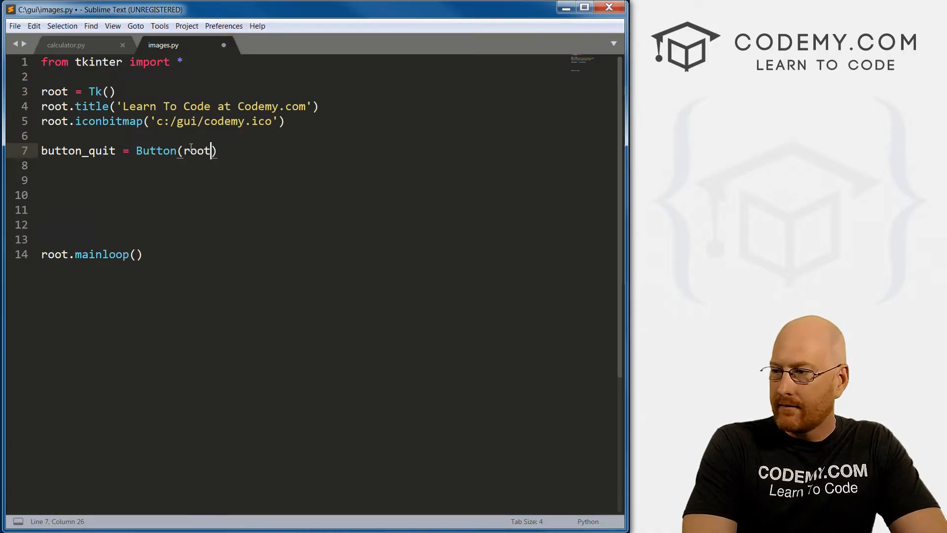
{"action": "type", "text": ", text=\"\""}
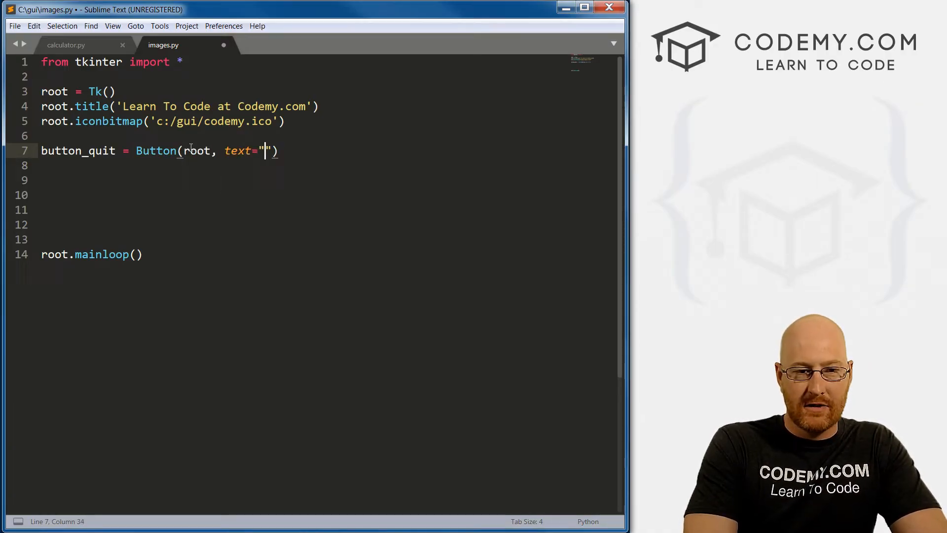
{"action": "type", "text": "Exit"}
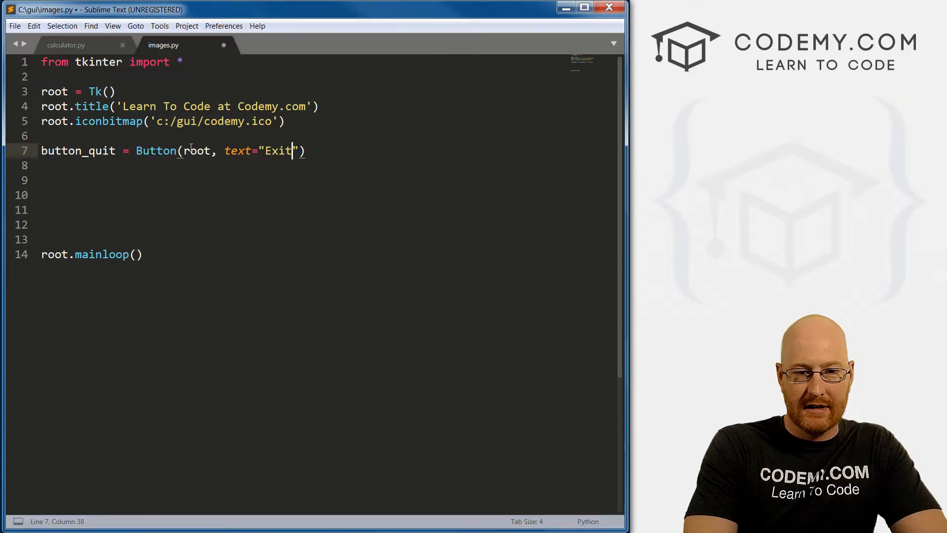
{"action": "type", "text": "Program"}
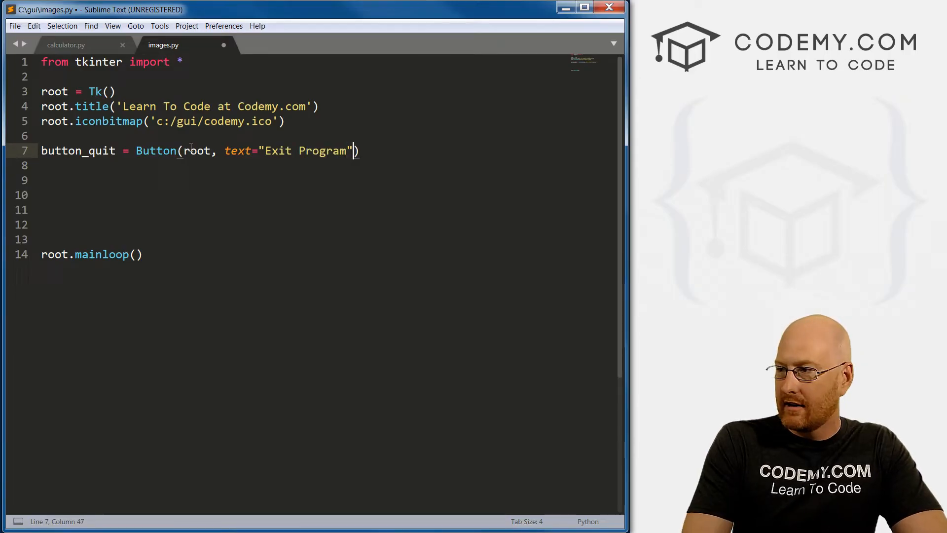
{"action": "type", "text": ", command"}
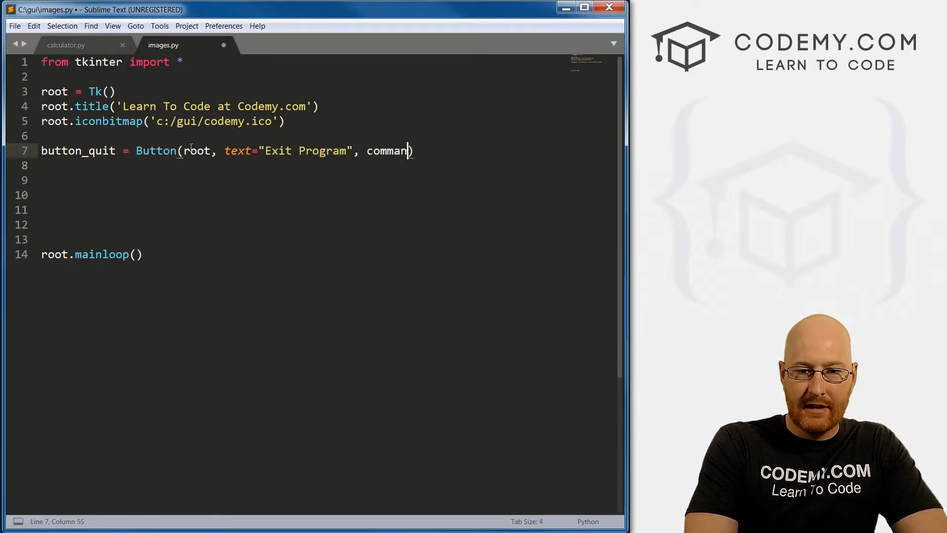
{"action": "type", "text": "d=roo"}
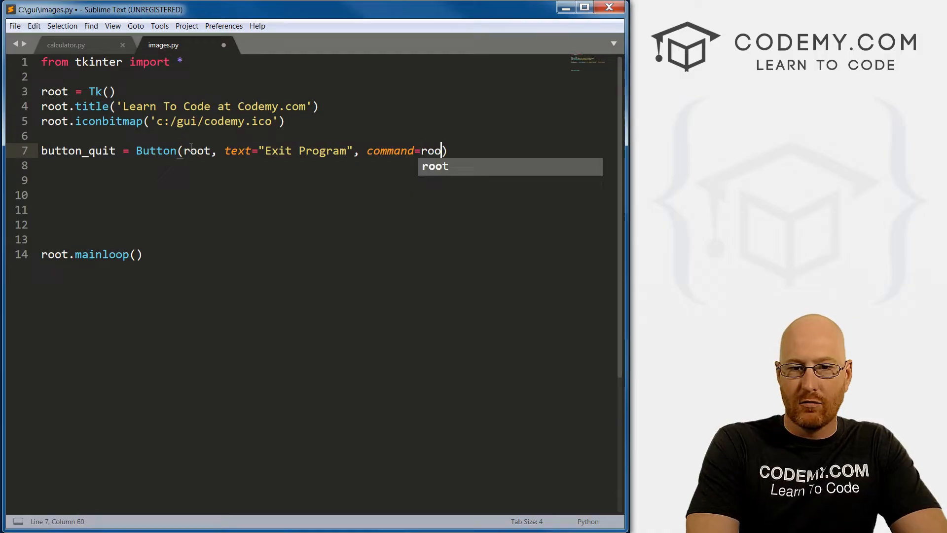
{"action": "type", "text": ".quit"}
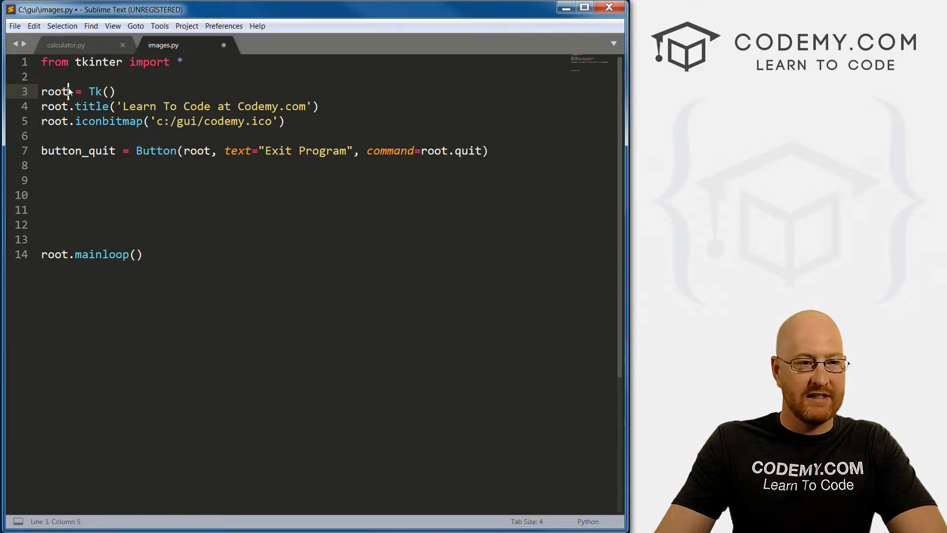
Highlight the Tk constructor and the root parent argument while explaining the code
{"action": "double_click", "coordinate": [94, 92]}
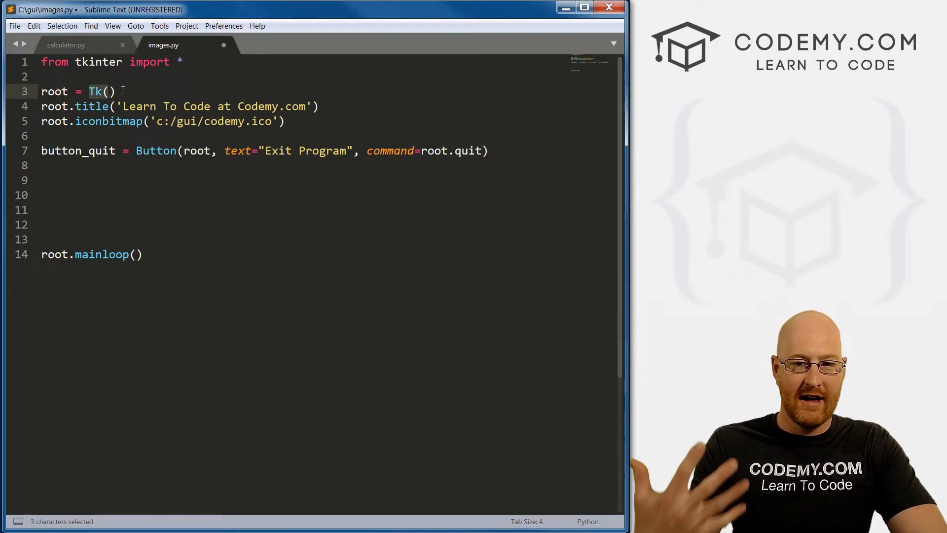
{"action": "left_click", "coordinate": [205, 151]}
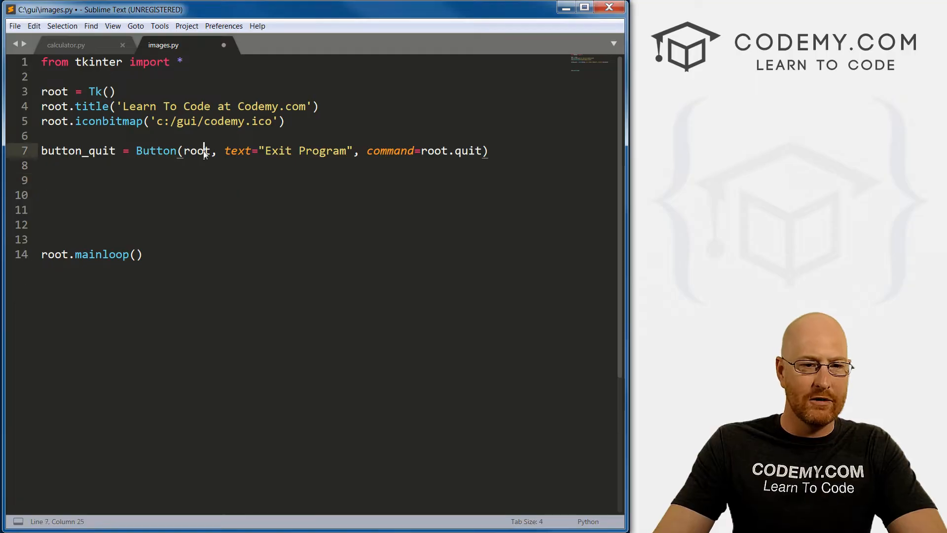
{"action": "left_click", "coordinate": [489, 151]}
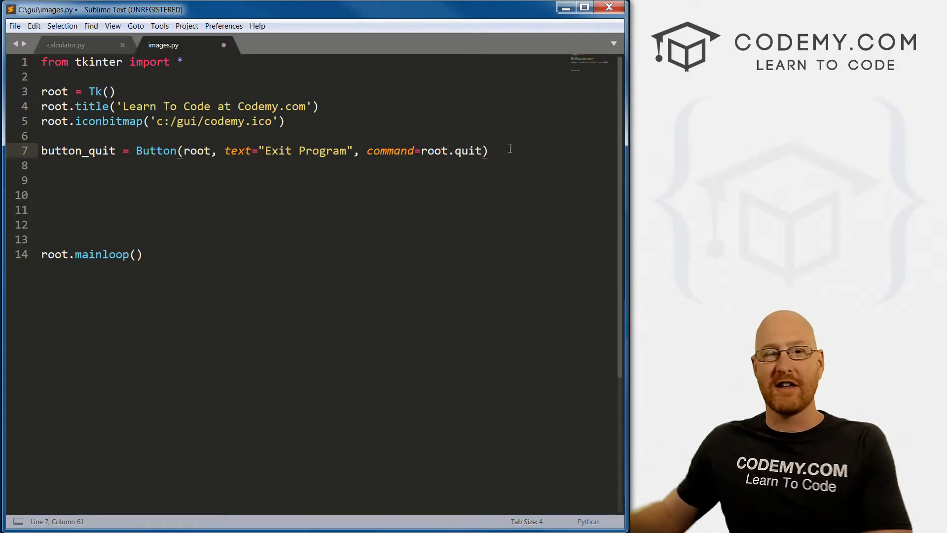
Add button_quit.pack() on a new line below the button definition
{"action": "key", "text": "Return"}
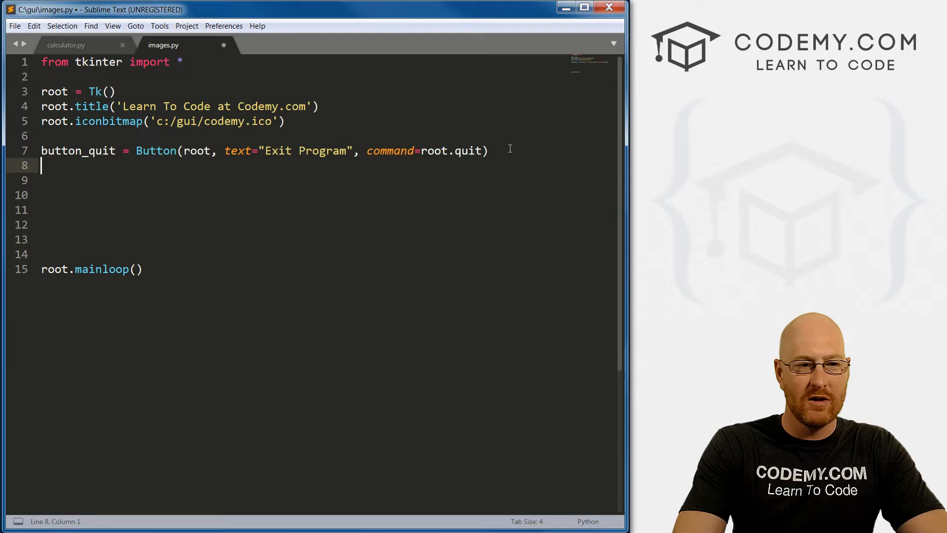
{"action": "type", "text": "button"}
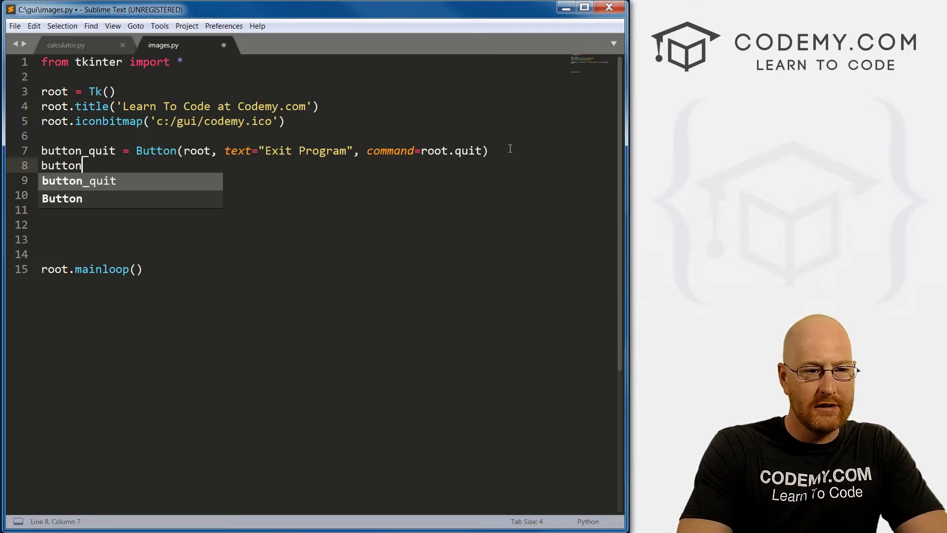
{"action": "type", "text": "_quit.p"}
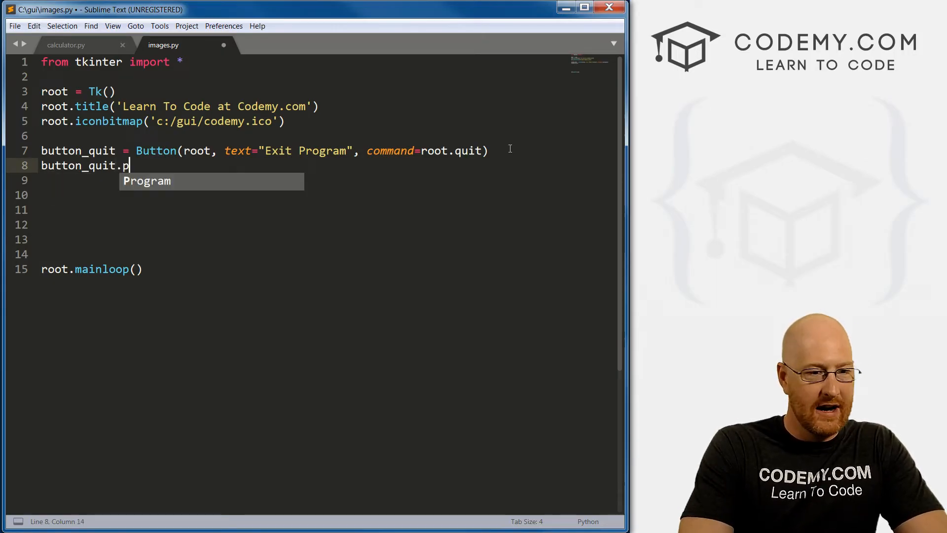
{"action": "type", "text": "ack()"}
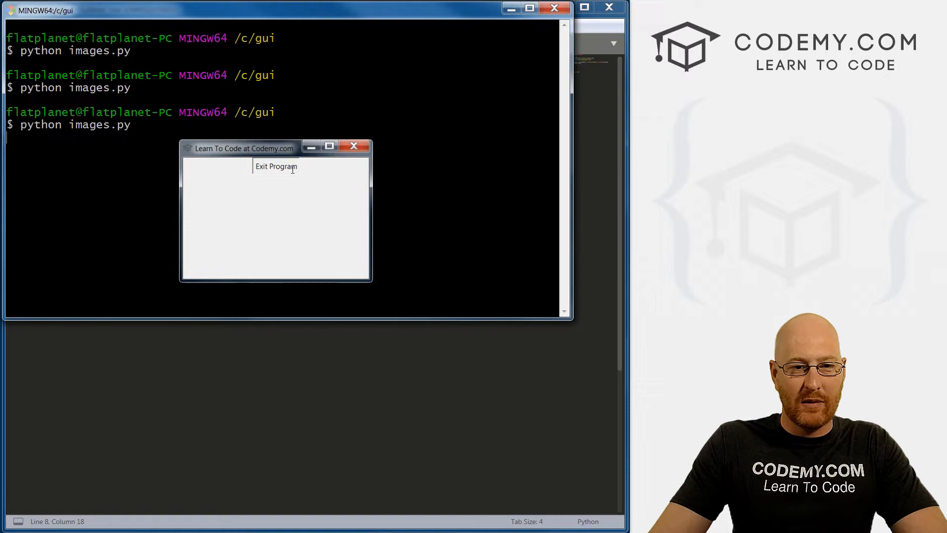
Quit the running app using its Exit Program button
{"action": "left_click", "coordinate": [277, 167]}
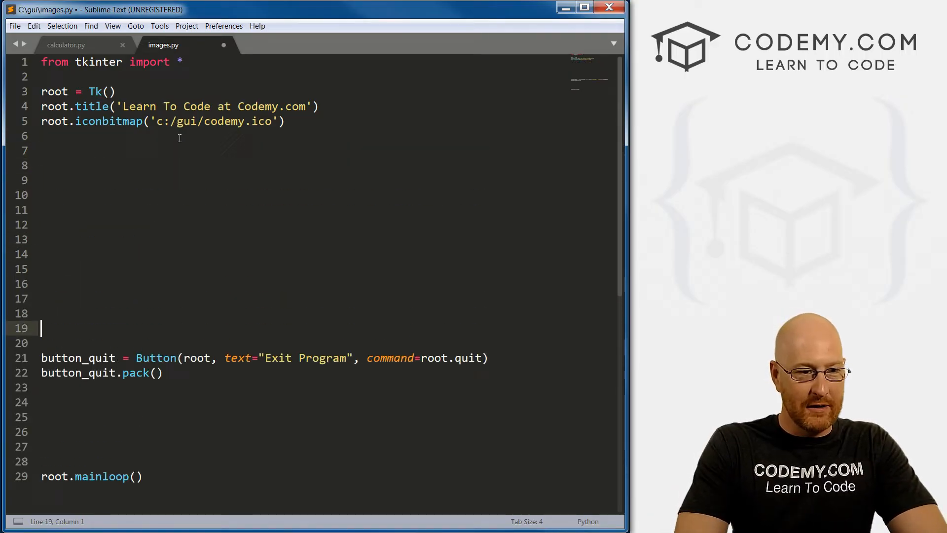
Insert blank lines above the button code and below the window setup in images.py
{"action": "left_click", "coordinate": [49, 150]}
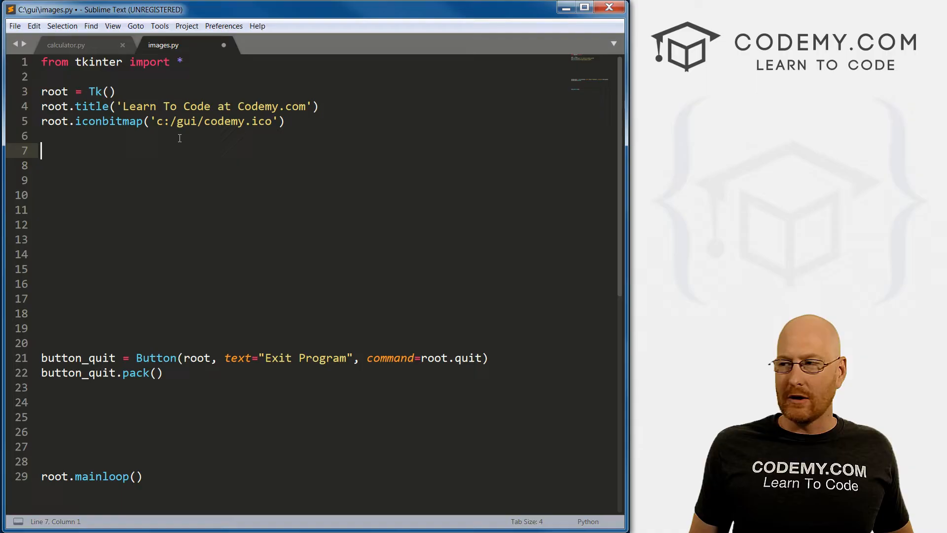
{"action": "left_click", "coordinate": [102, 62]}
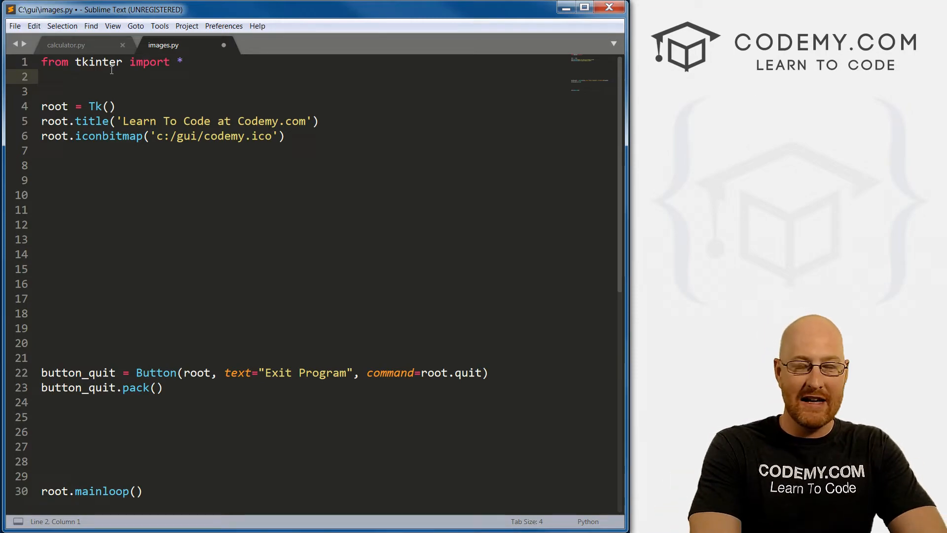
Write 'from PIL import ImageTk,Image' on line 2 and save images.py
{"action": "type", "text": "f"}
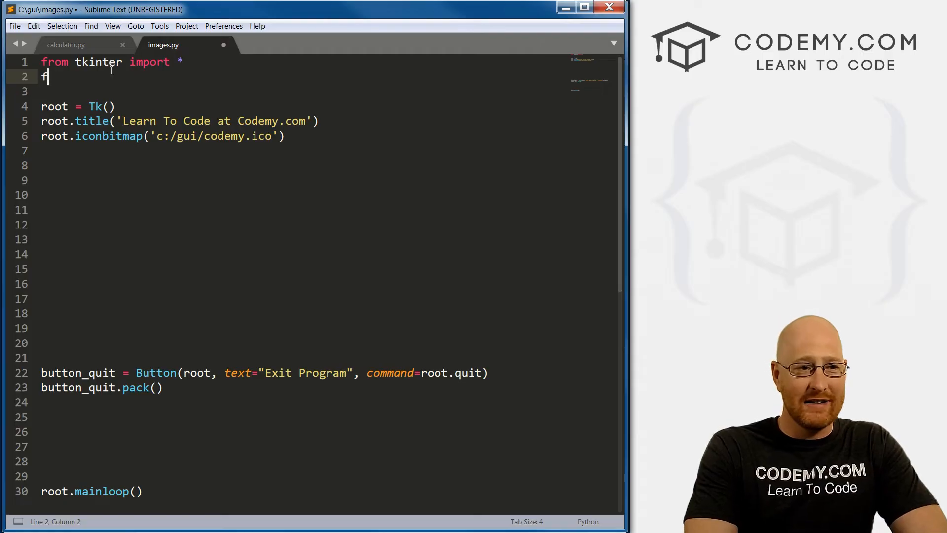
{"action": "type", "text": "rom"}
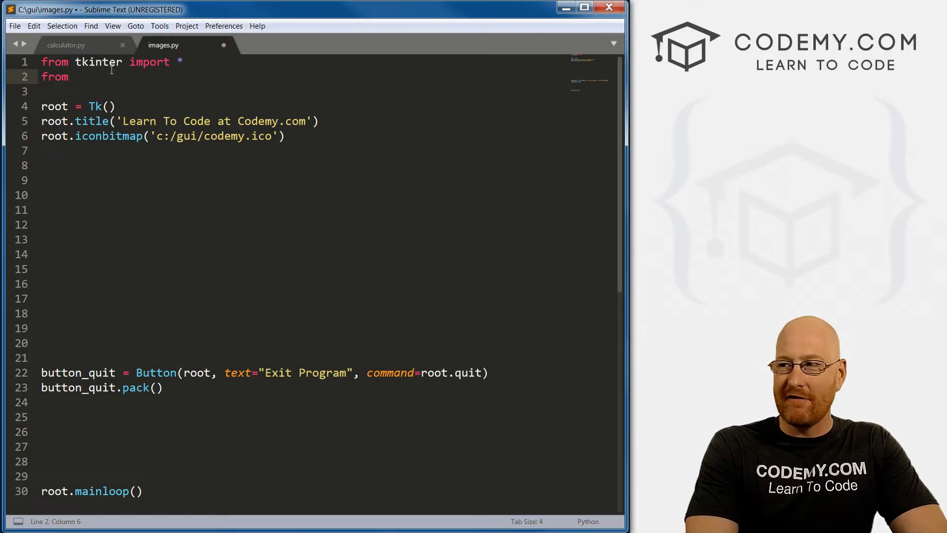
{"action": "type", "text": "Pillow import"}
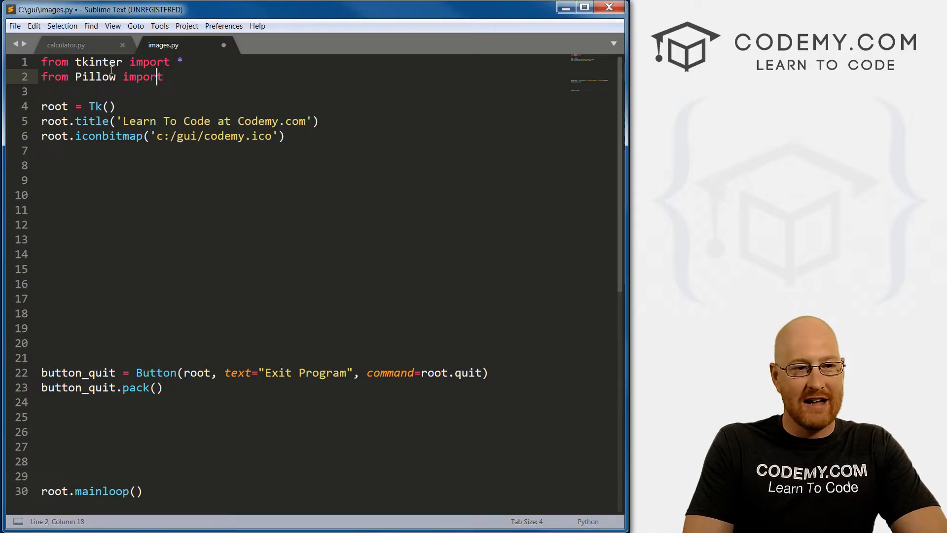
{"action": "key", "text": "Backspace"}
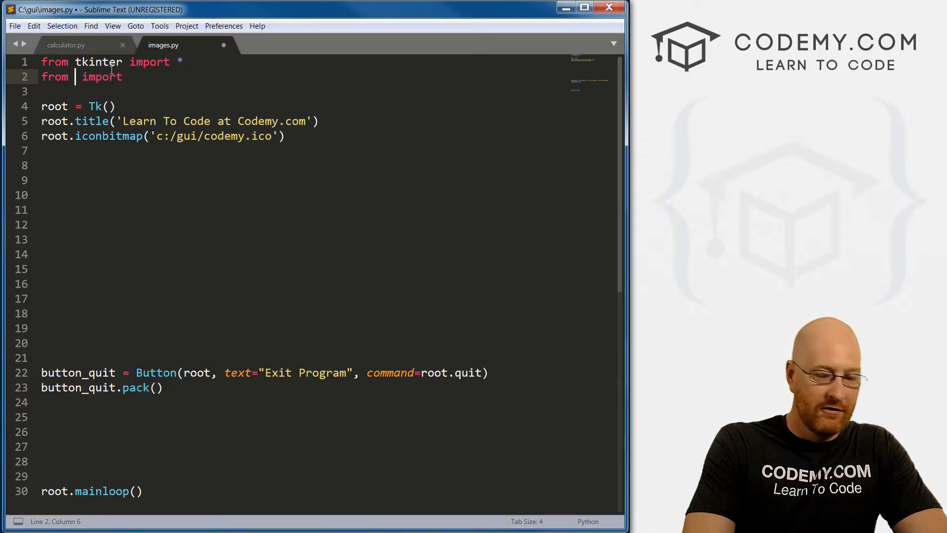
{"action": "type", "text": "PIL"}
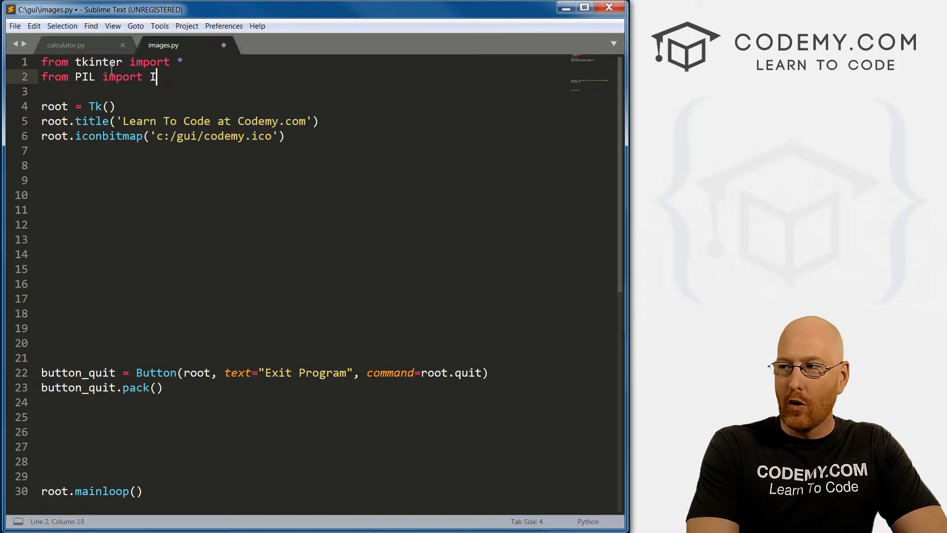
{"action": "type", "text": "mageT"}
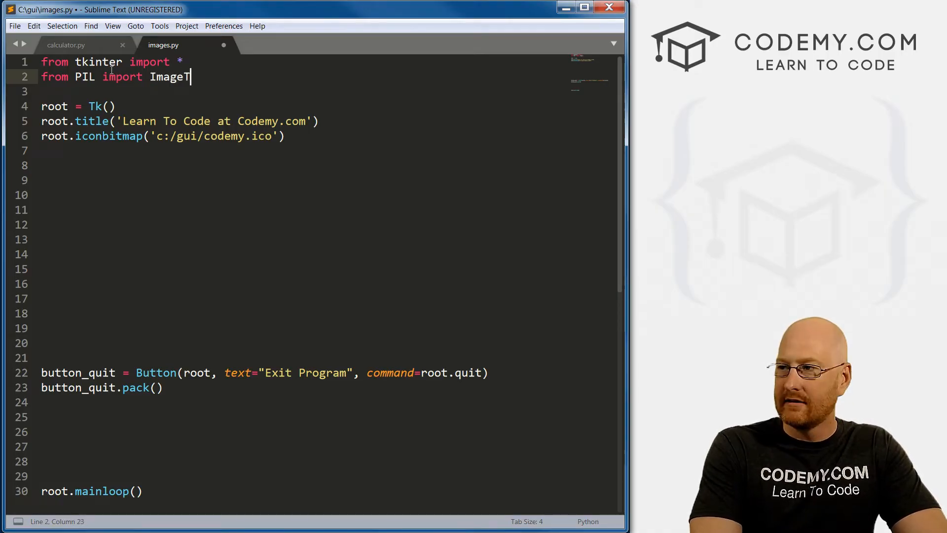
{"action": "type", "text": "k"}
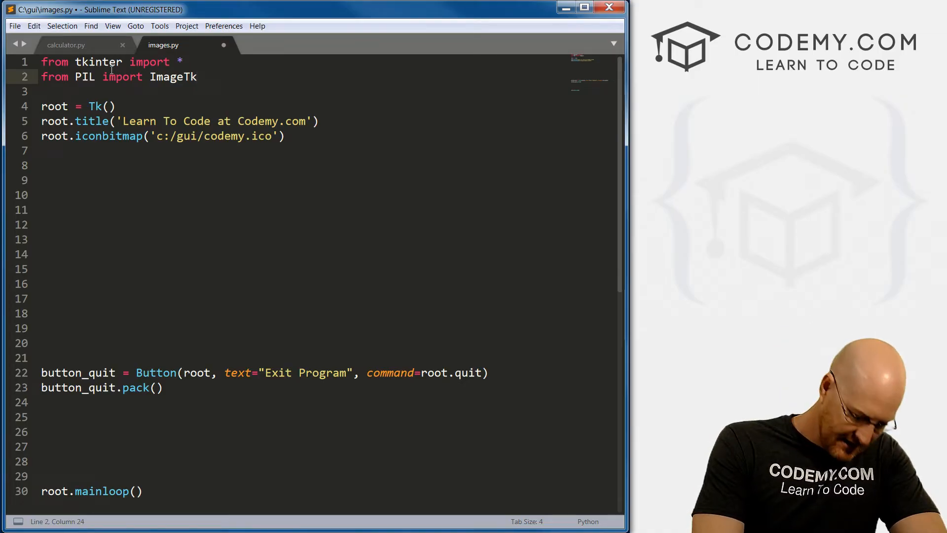
{"action": "type", "text": ",Ina"}
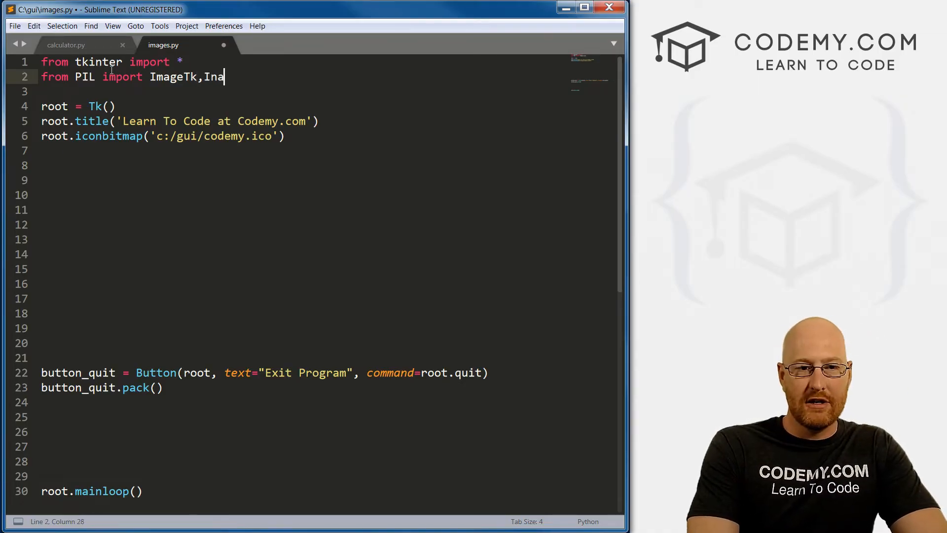
{"action": "type", "text": "ge"}
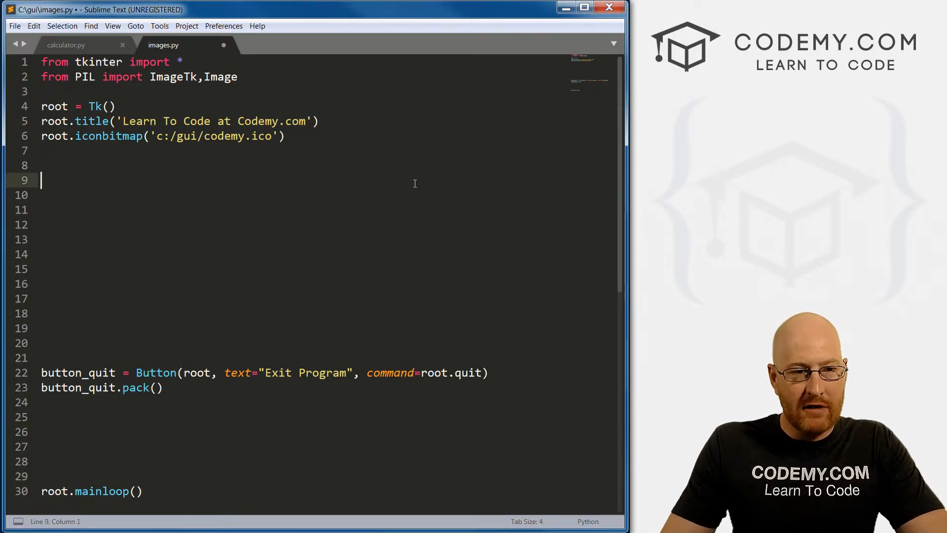
{"action": "key", "text": "ctrl+s"}
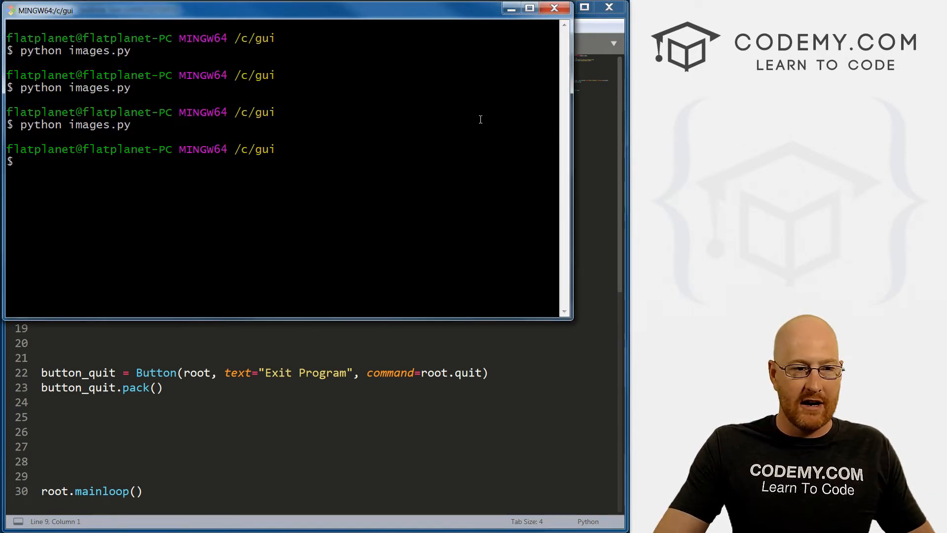
Run pip install Pillow in Git Bash, which reports Pillow is already installed
{"action": "type", "text": "pip"}
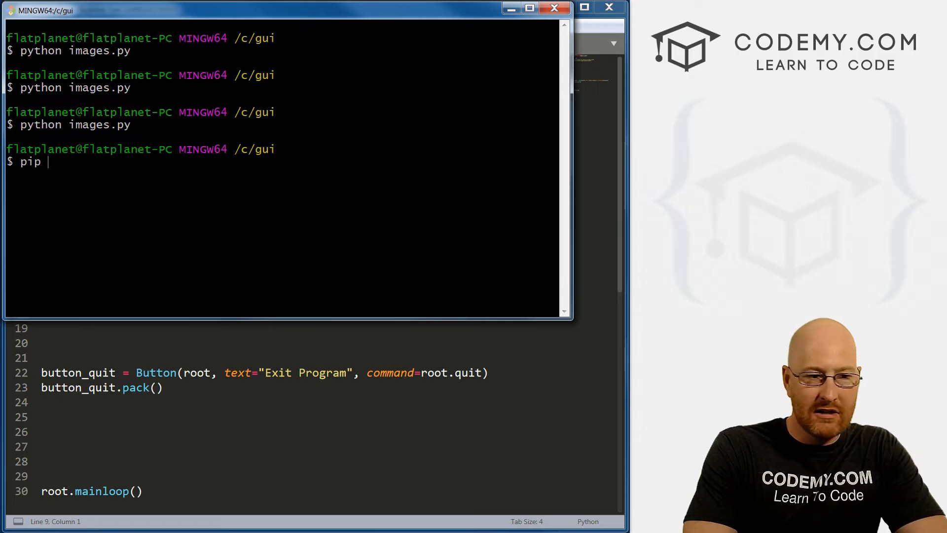
{"action": "type", "text": "install"}
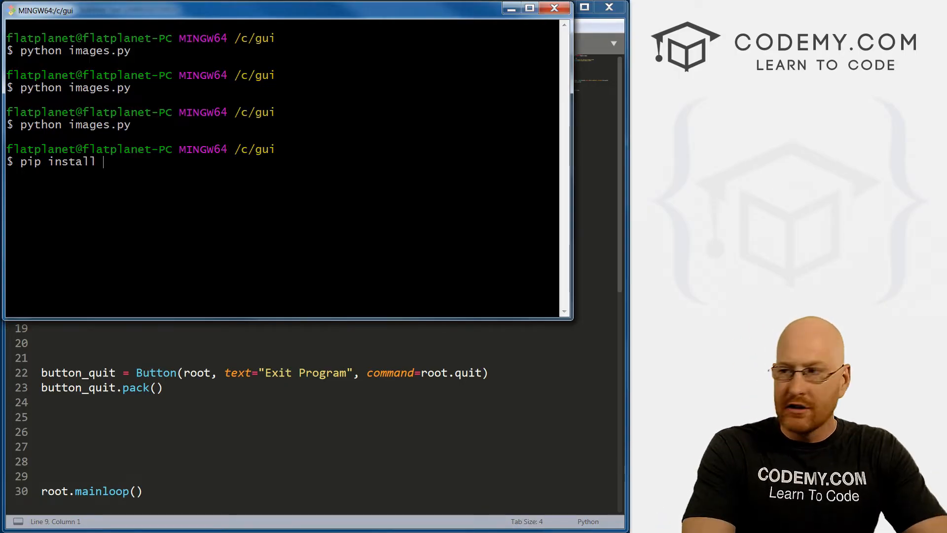
{"action": "type", "text": "Pi"}
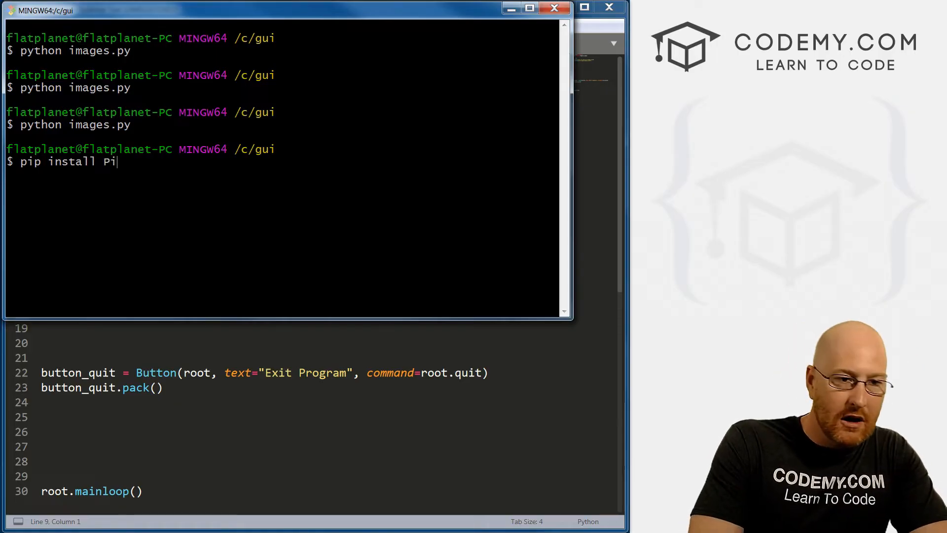
{"action": "type", "text": "llow"}
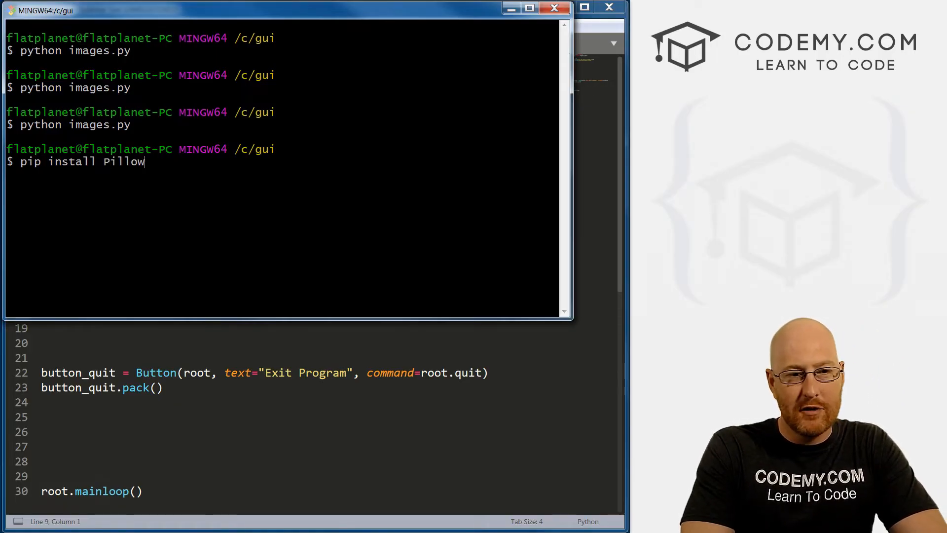
{"action": "key", "text": "Return"}
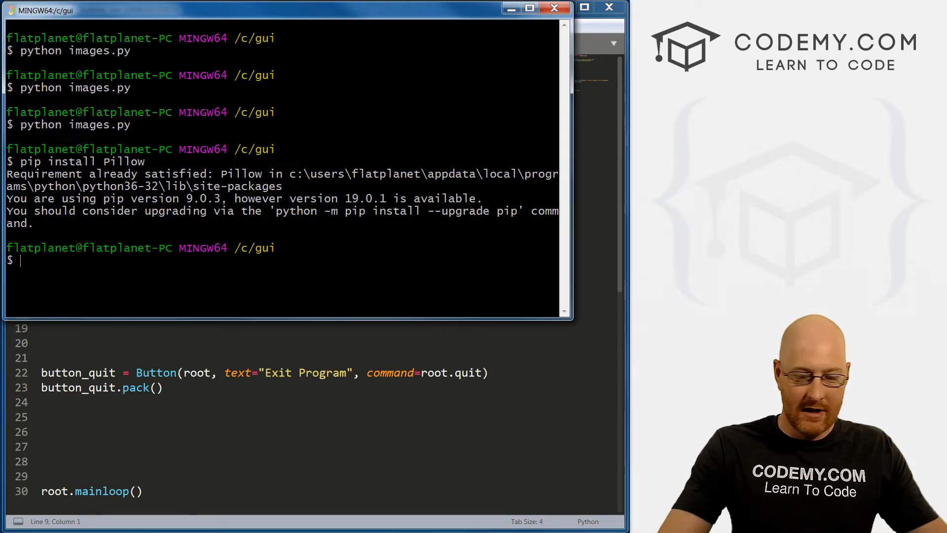
Run pip freeze in the MINGW64 terminal and scroll to find Pillow==5.4.1
{"action": "type", "text": "pip"}
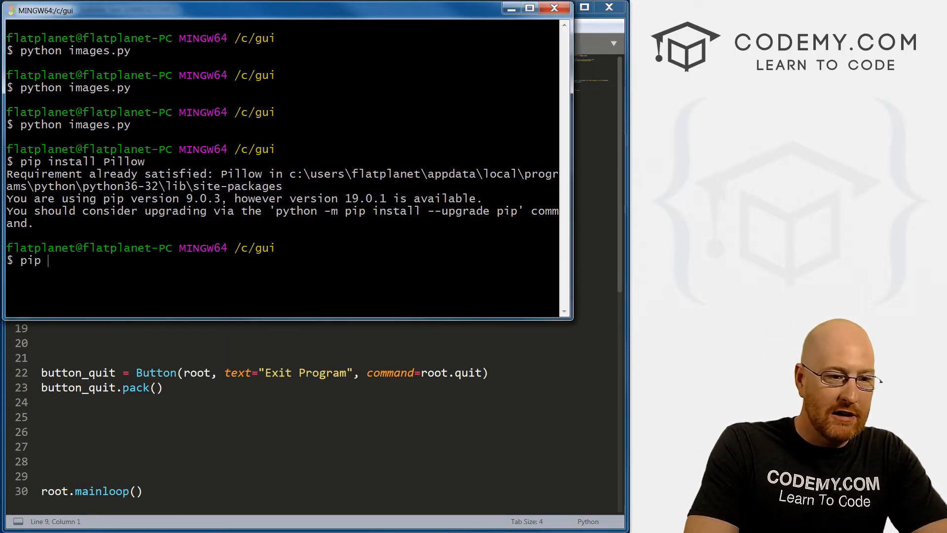
{"action": "type", "text": "g"}
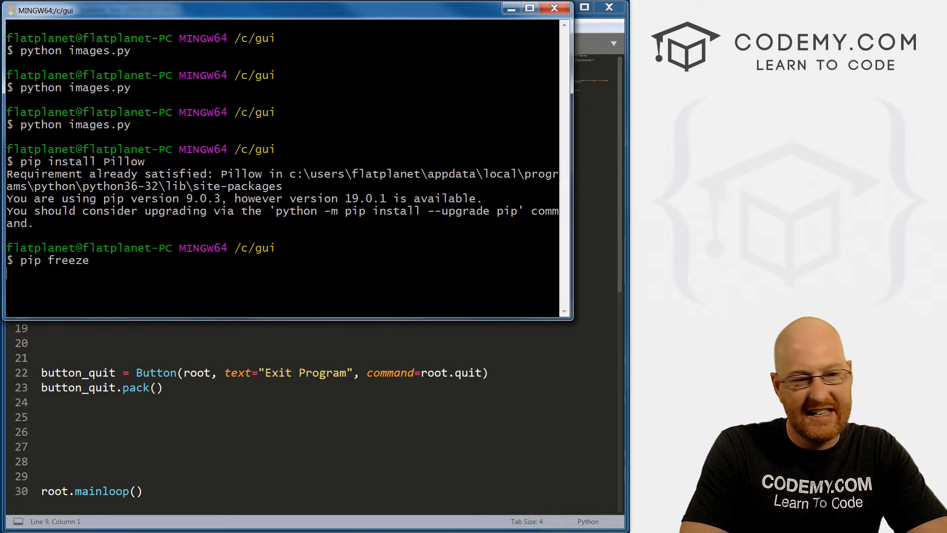
{"action": "key", "text": "Return"}
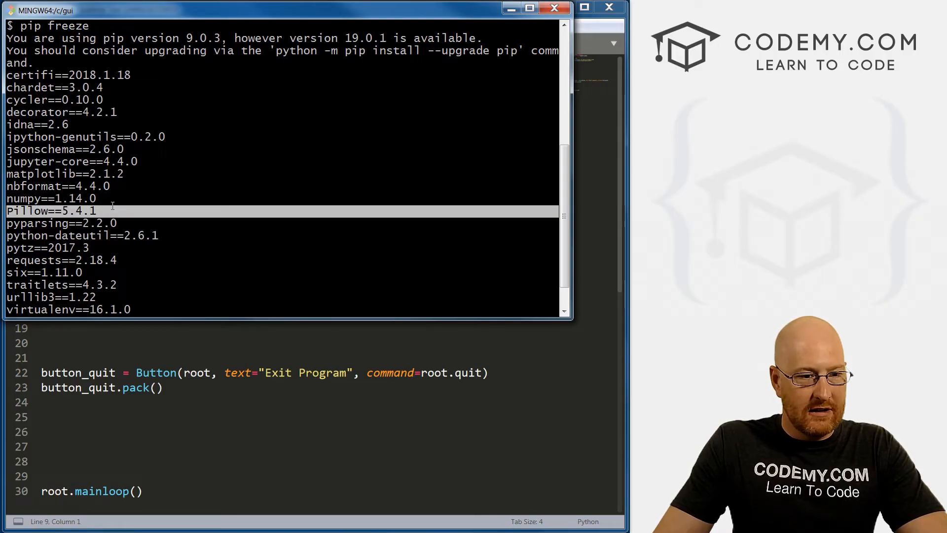
{"action": "scroll", "scroll_direction": "down", "scroll_amount": 3}
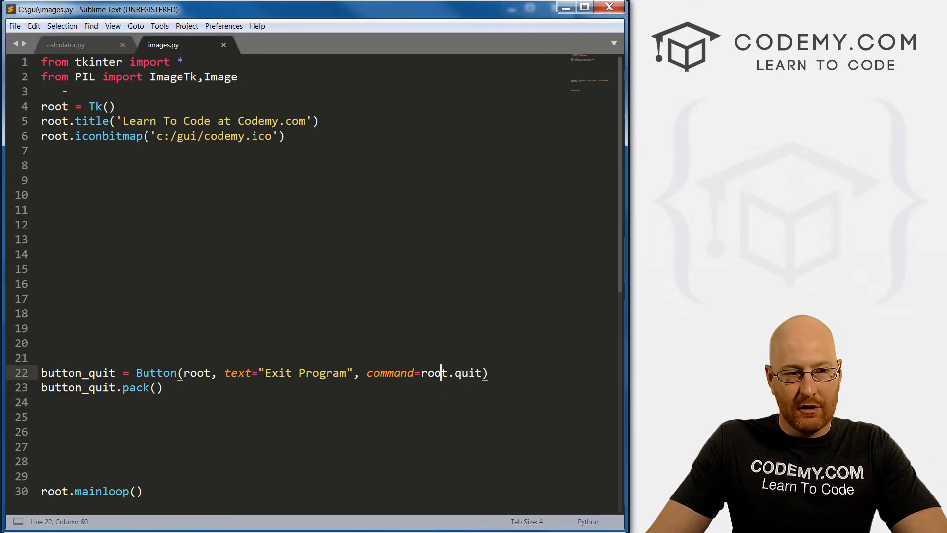
On line 9 of images.py, start writing my_img = ImageTk.PhotoImage()
{"action": "left_click", "coordinate": [237, 77]}
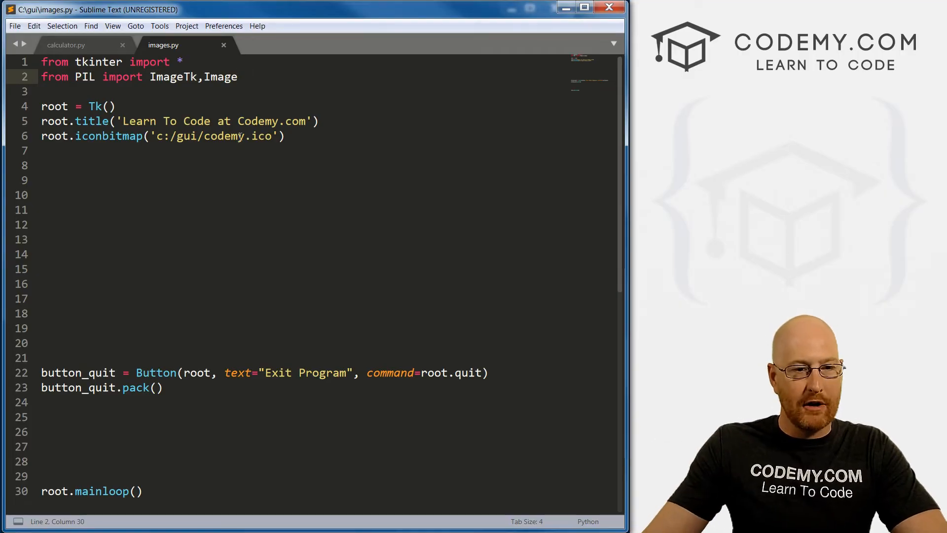
{"action": "left_click", "coordinate": [546, 180]}
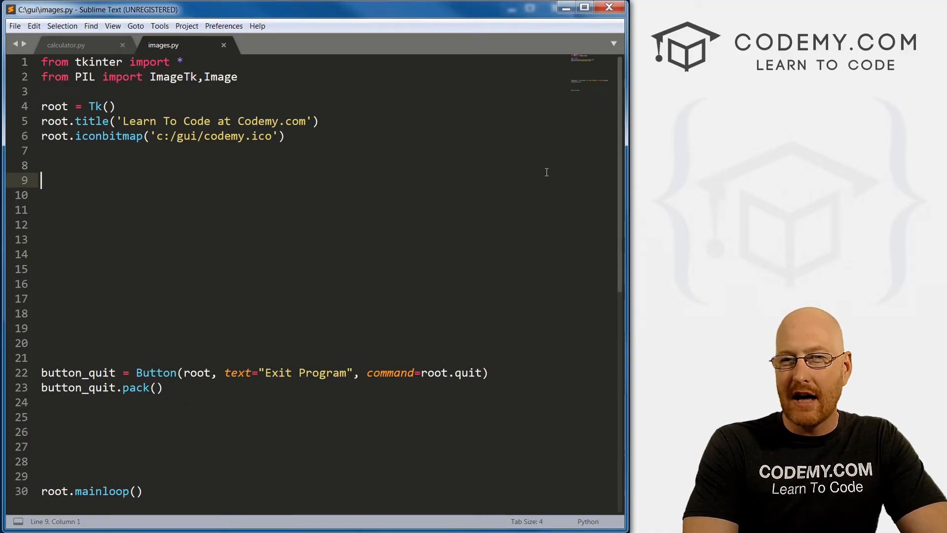
{"action": "type", "text": "img"}
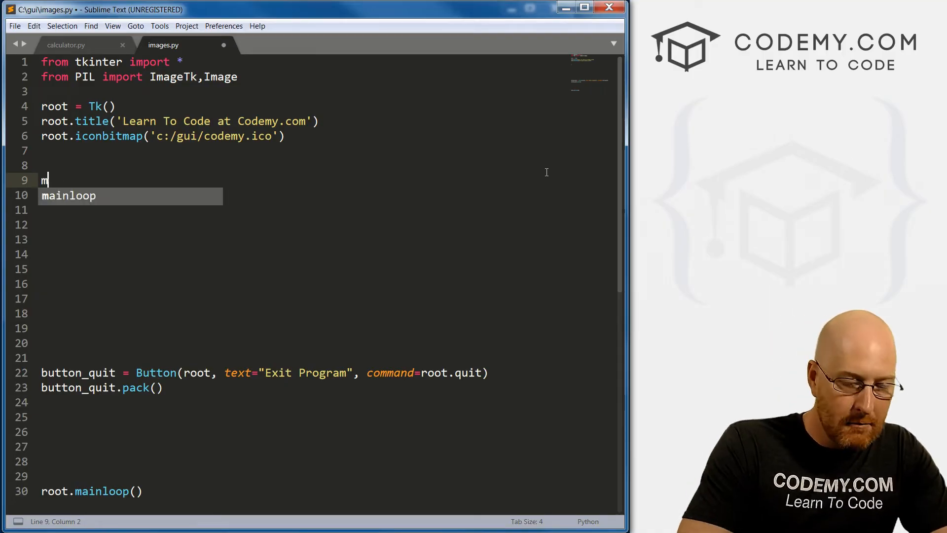
{"action": "type", "text": "y_img ="}
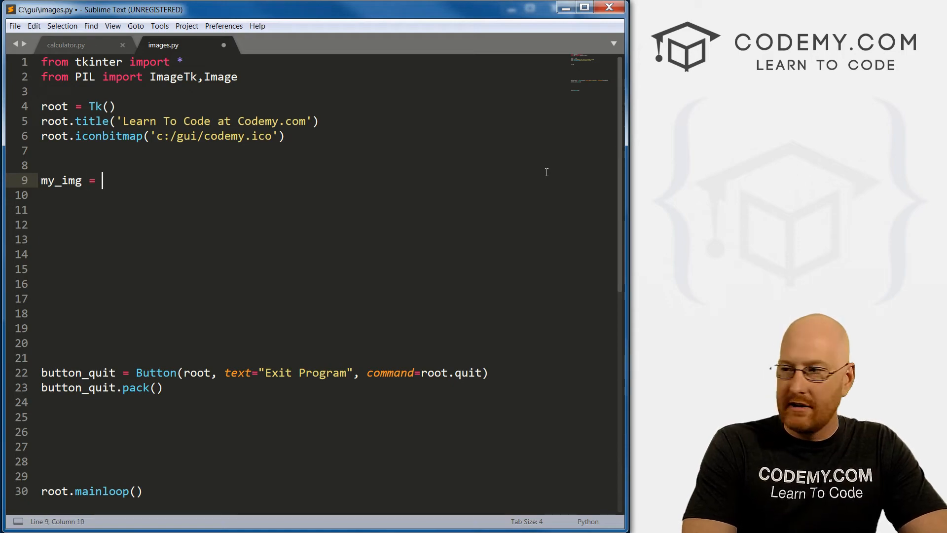
{"action": "type", "text": "ImageTk.Pho"}
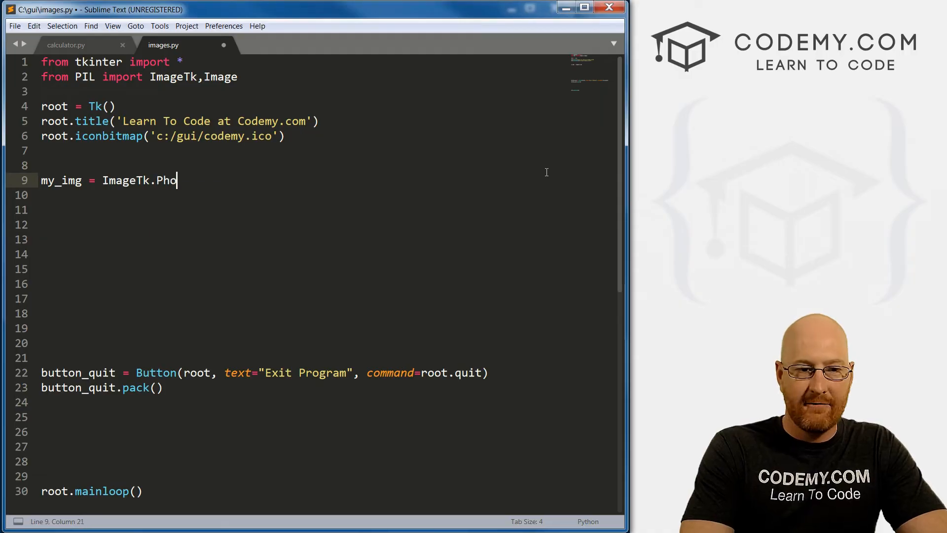
{"action": "type", "text": "toImage"}
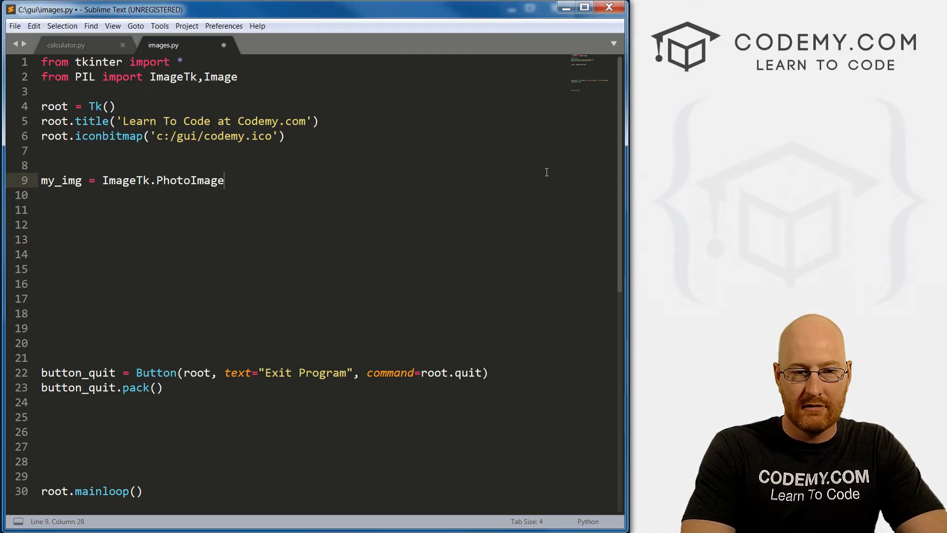
{"action": "type", "text": "()"}
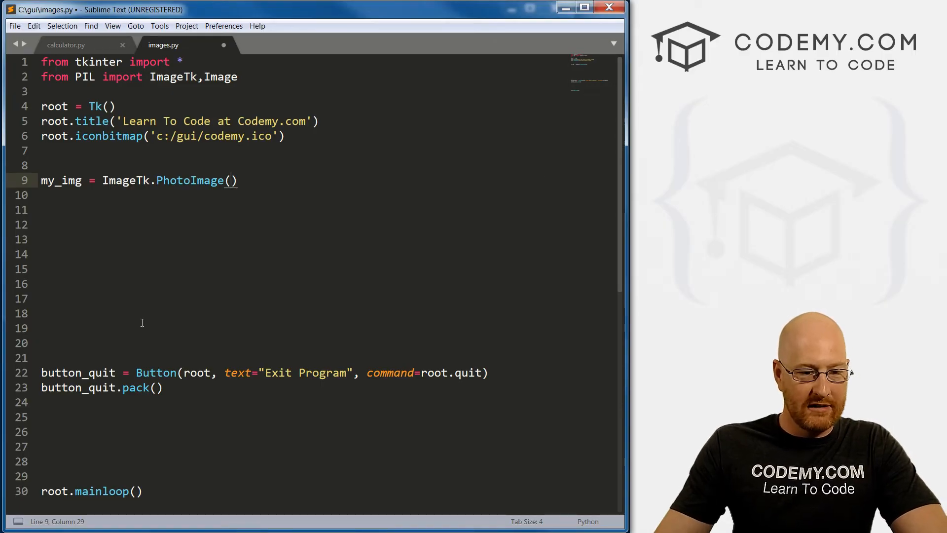
Fill the PhotoImage parentheses with Image.open("aspen.png")
{"action": "left_click", "coordinate": [137, 373]}
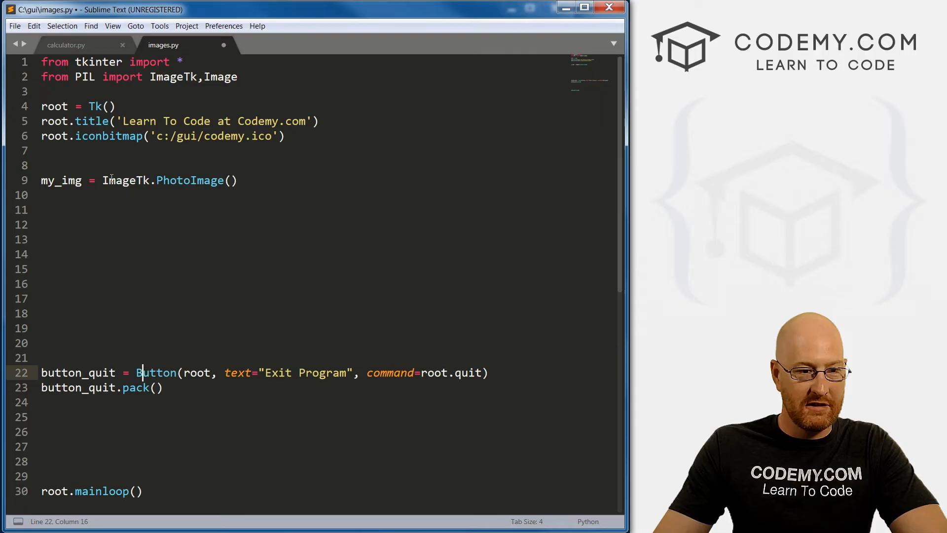
{"action": "double_click", "coordinate": [164, 77]}
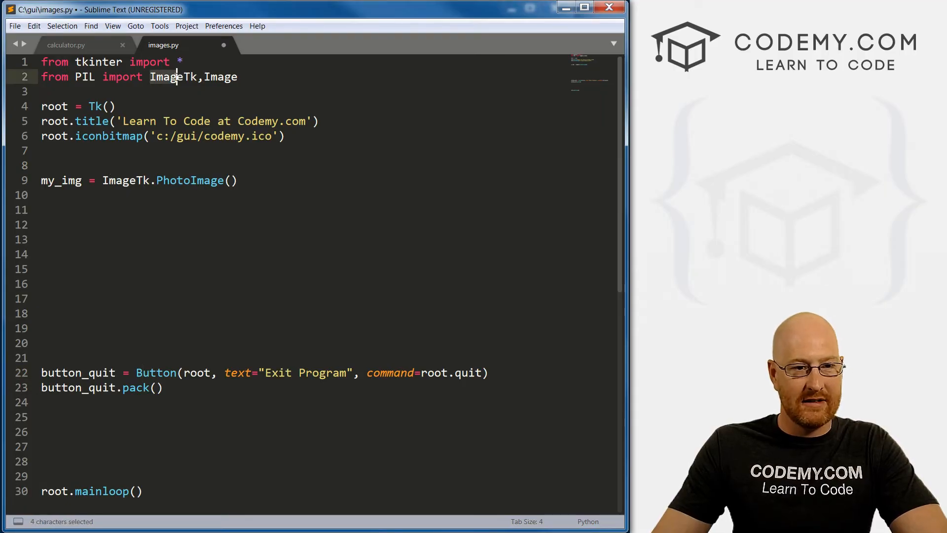
{"action": "left_click", "coordinate": [114, 180]}
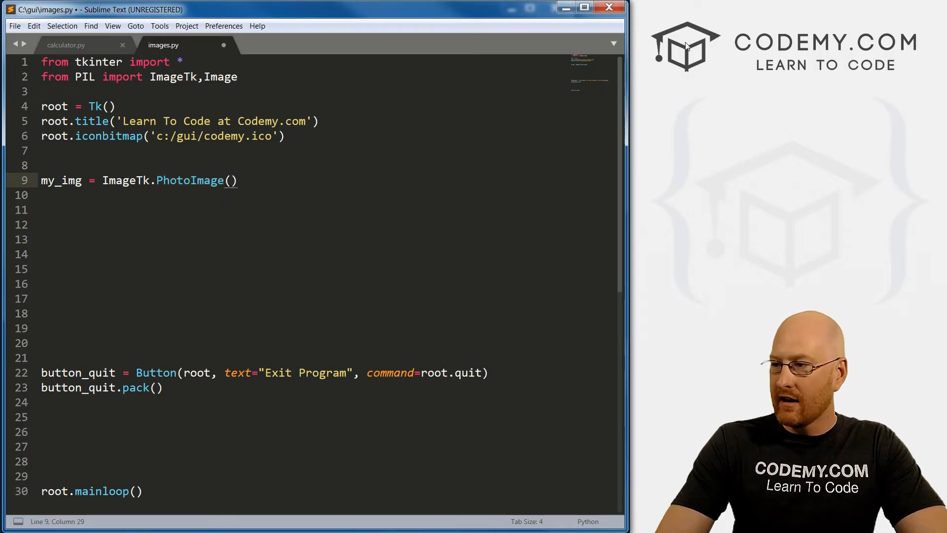
{"action": "type", "text": "Image.open(\""}
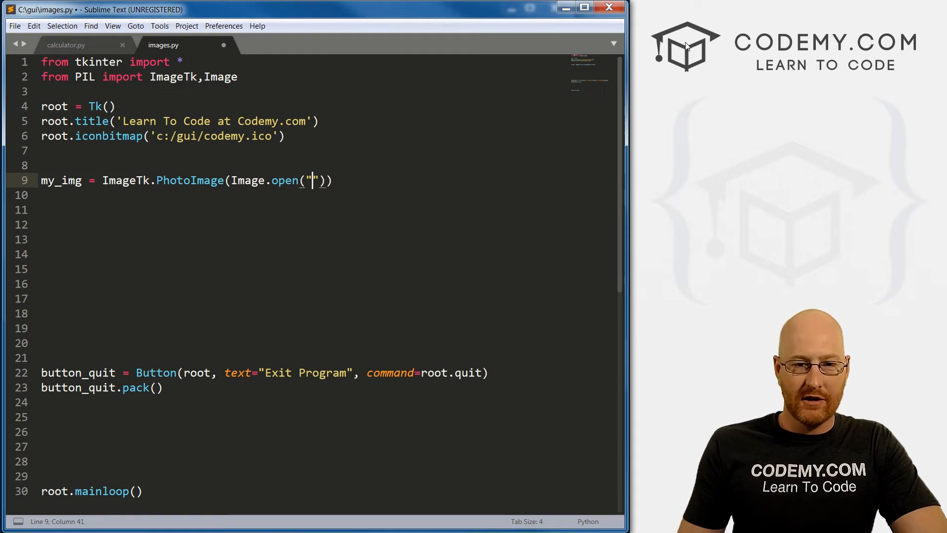
{"action": "type", "text": "aspen.p"}
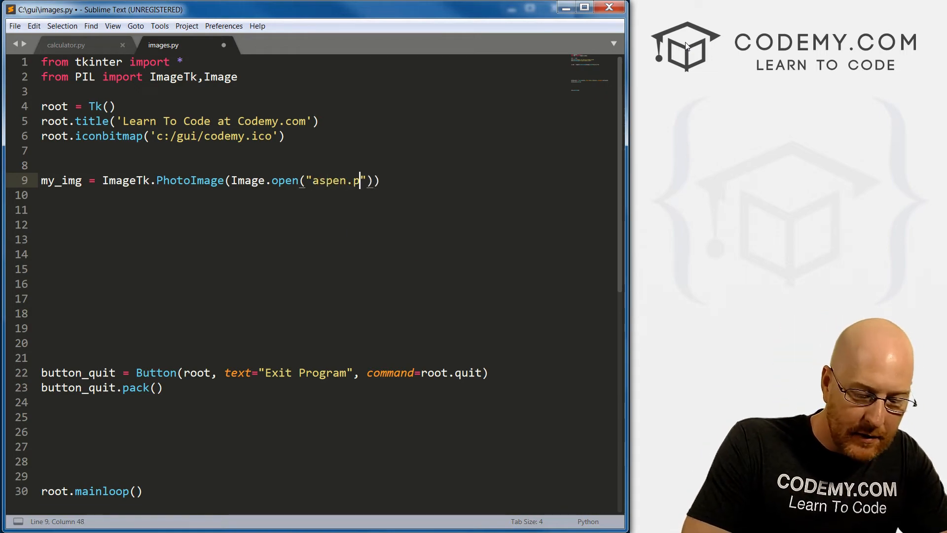
{"action": "type", "text": "ng"}
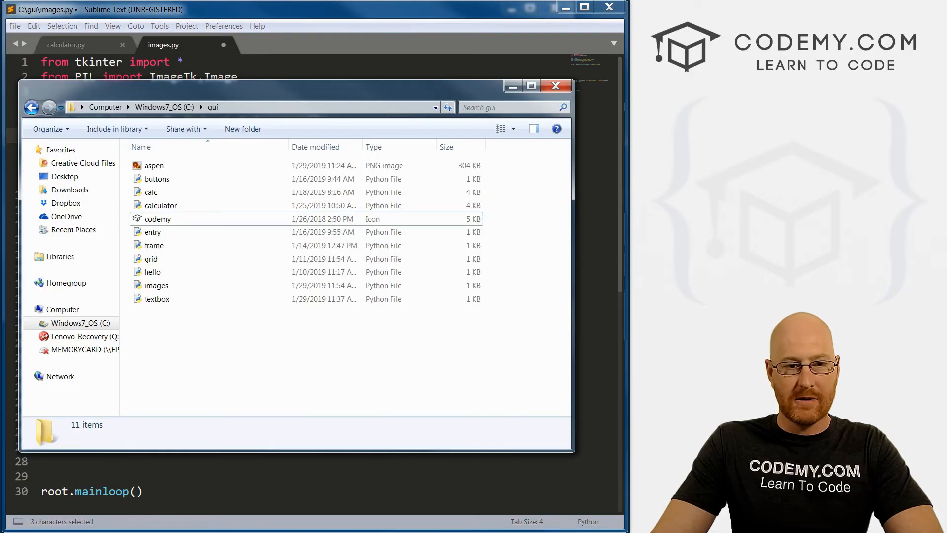
{"action": "mouse_move", "coordinate": [190, 205]}
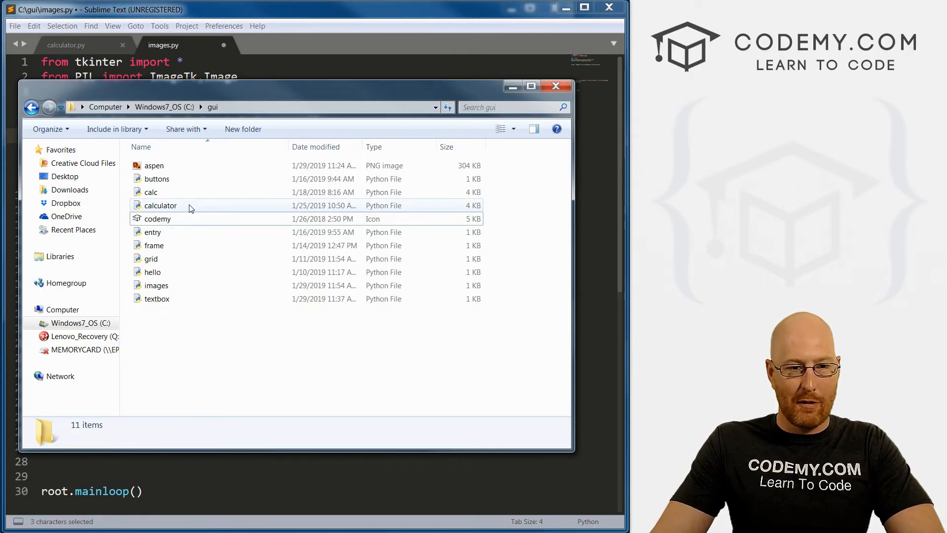
{"action": "mouse_move", "coordinate": [159, 219]}
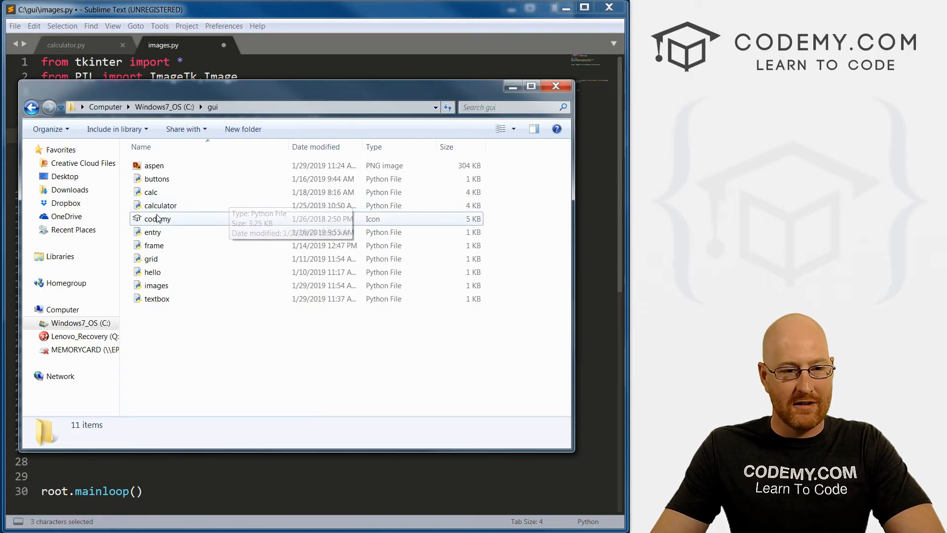
{"action": "left_click", "coordinate": [158, 219]}
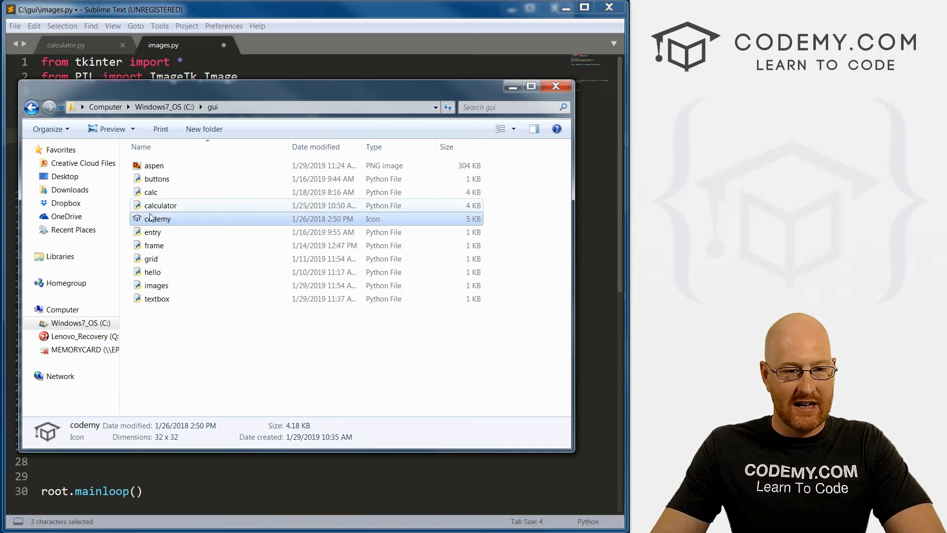
{"action": "left_click", "coordinate": [154, 165]}
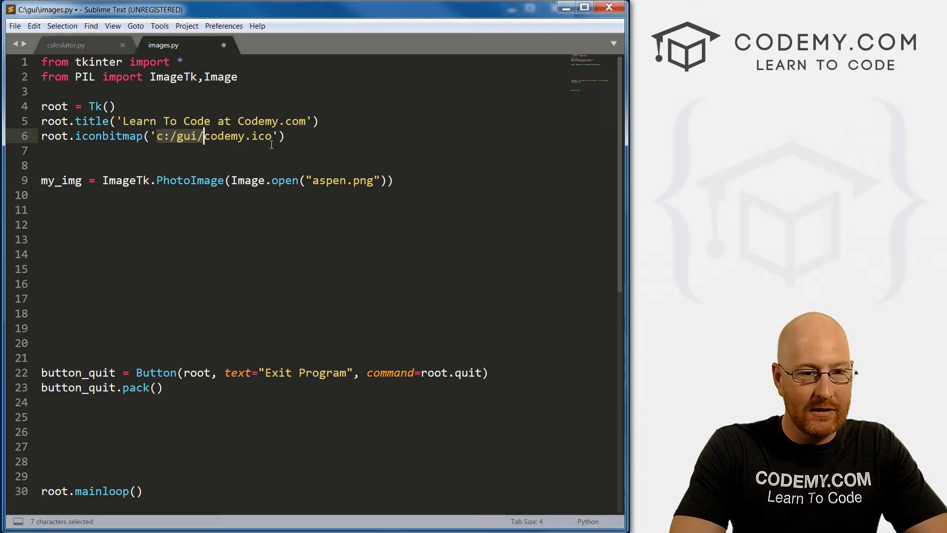
Insert a blank line after the my_img assignment on line 9
{"action": "key", "text": "ctrl+c"}
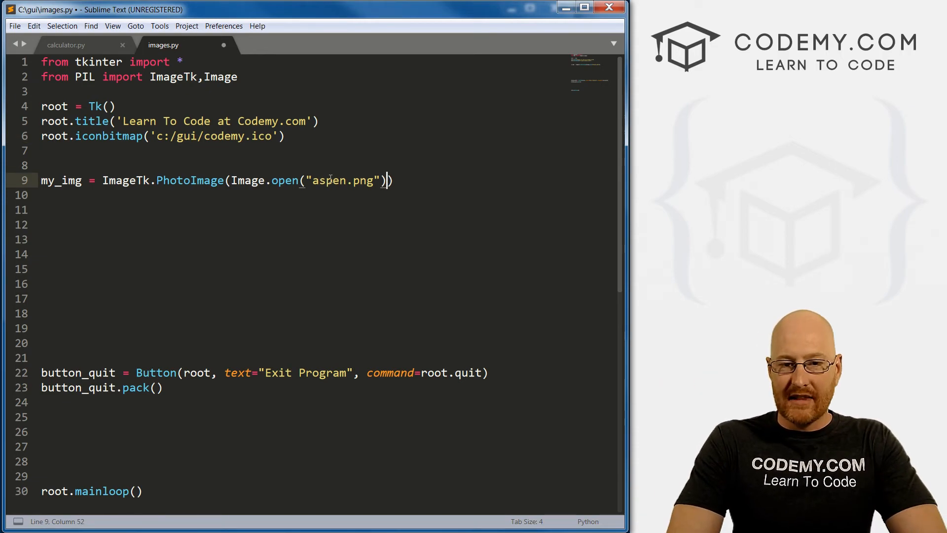
{"action": "key", "text": "enter"}
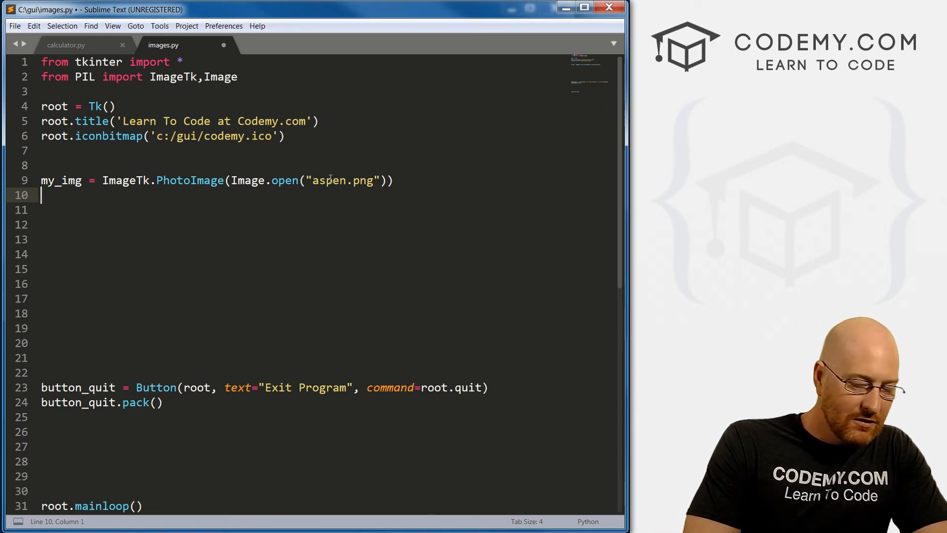
Write my_label = Label(image=my_img) and my_label.pack(), then save images.py
{"action": "type", "text": "my"}
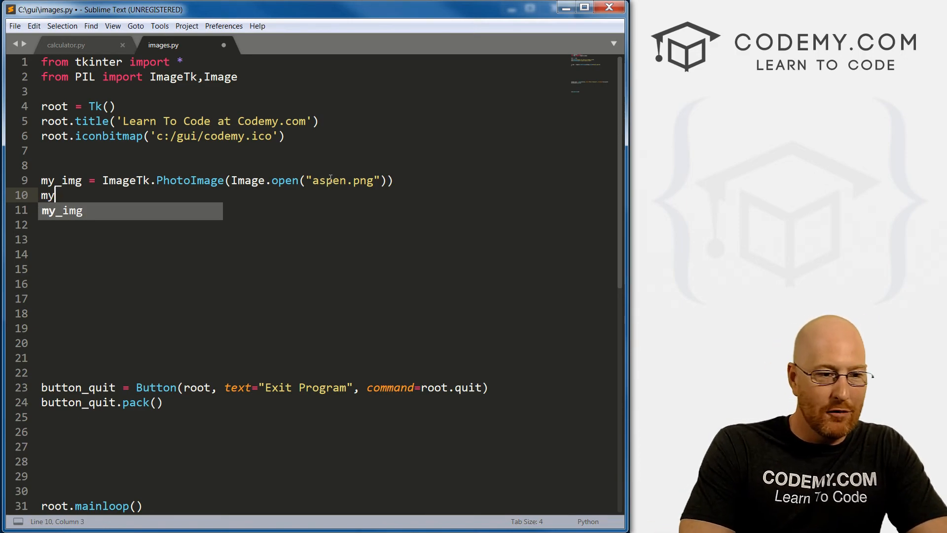
{"action": "type", "text": "_label ="}
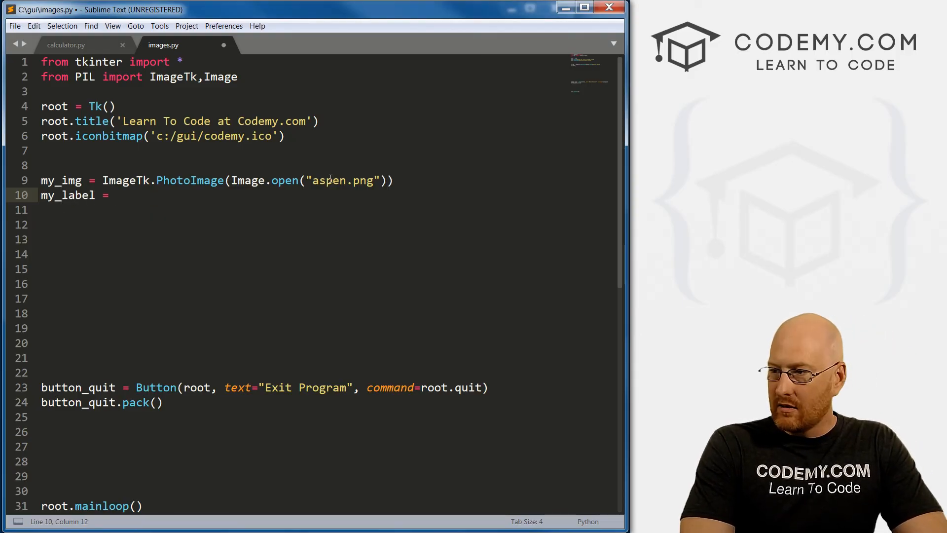
{"action": "type", "text": "Lab"}
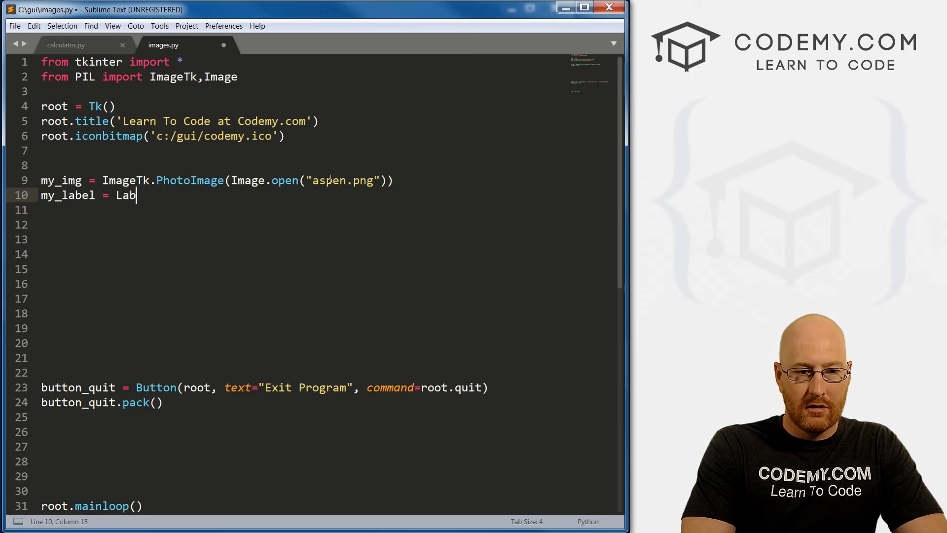
{"action": "type", "text": "el()"}
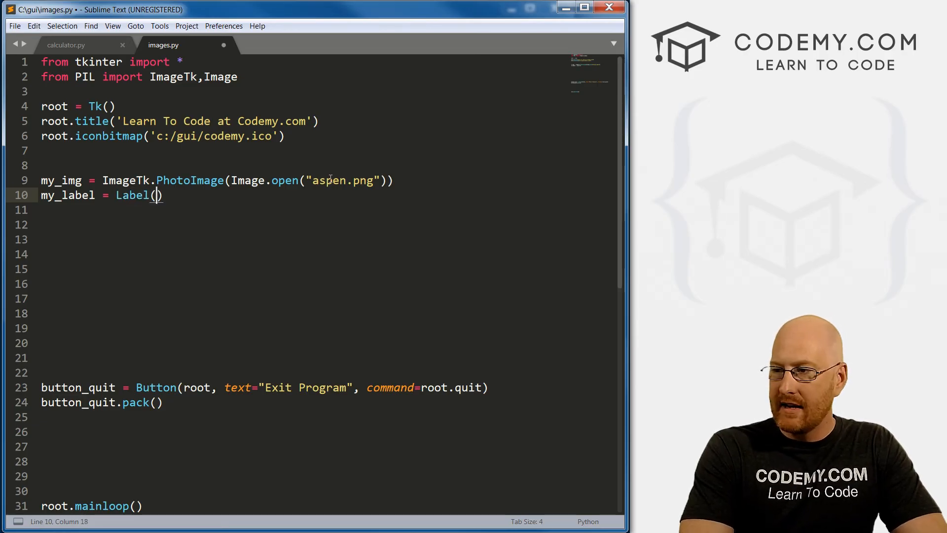
{"action": "type", "text": "image=m"}
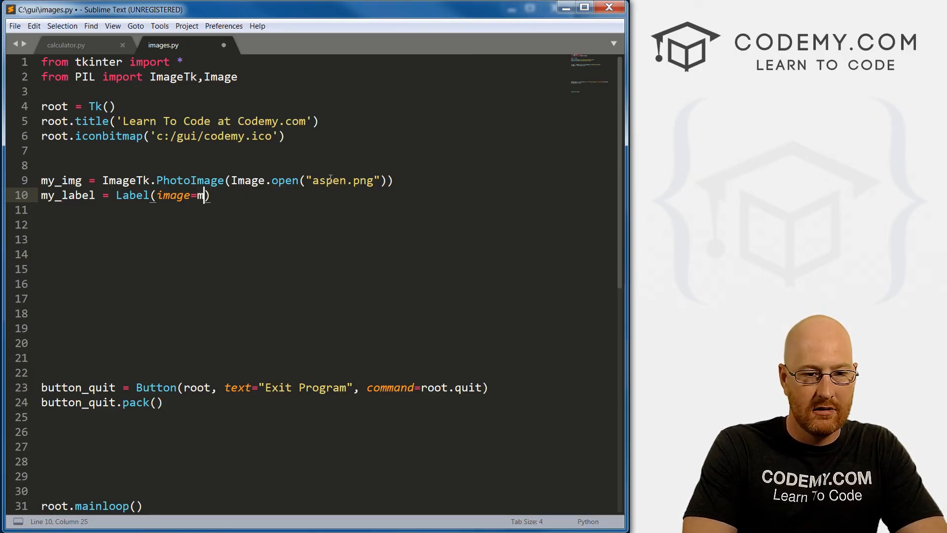
{"action": "type", "text": "y_img"}
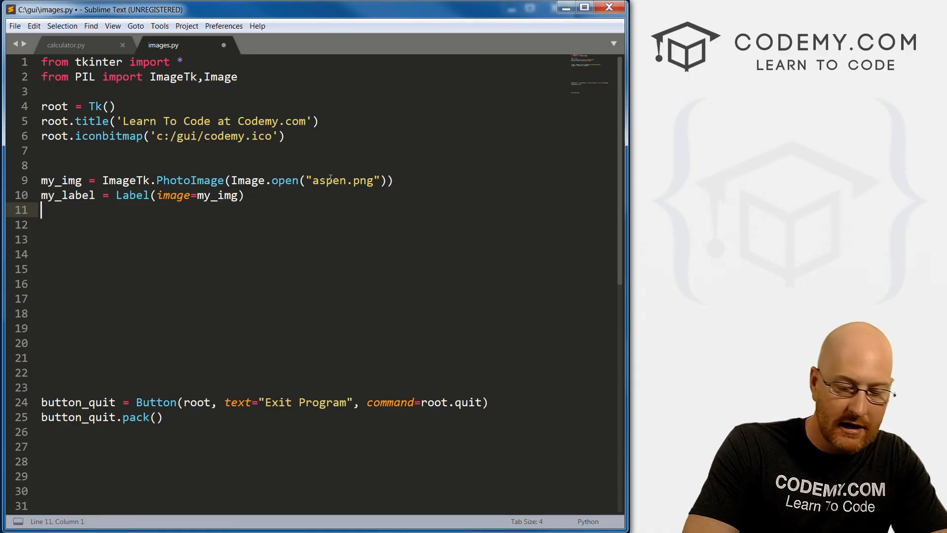
{"action": "type", "text": "my_img"}
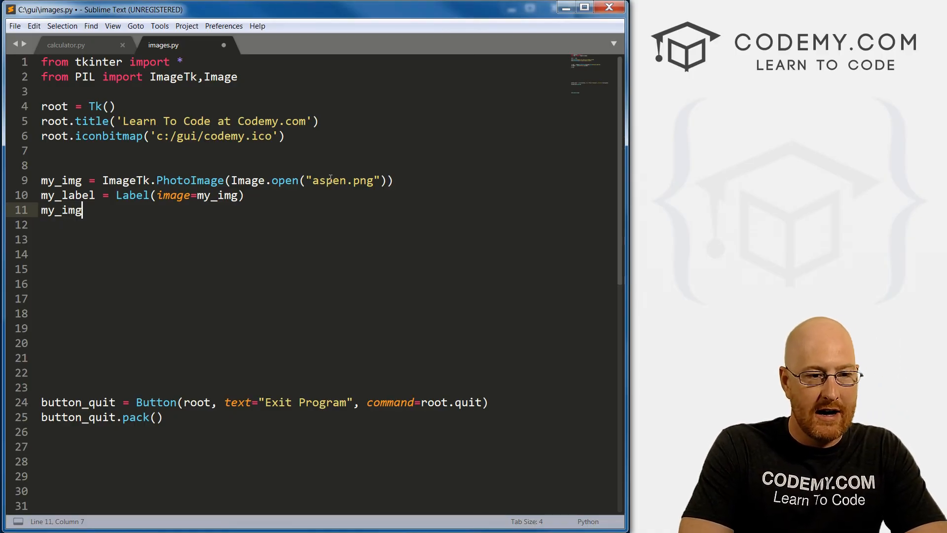
{"action": "key", "text": "BackSpace"}
{"action": "type", "text": "label."}
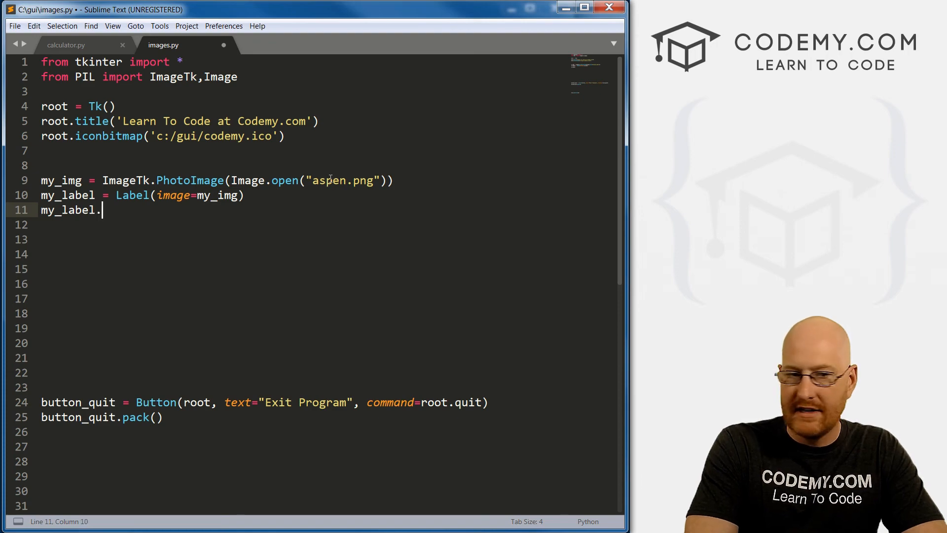
{"action": "type", "text": "pack()"}
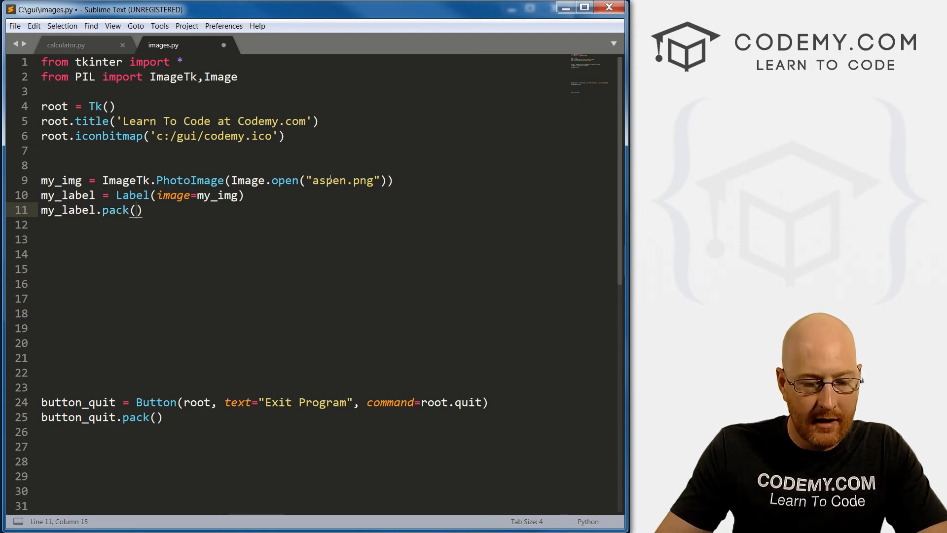
{"action": "key", "text": "ctrl+s"}
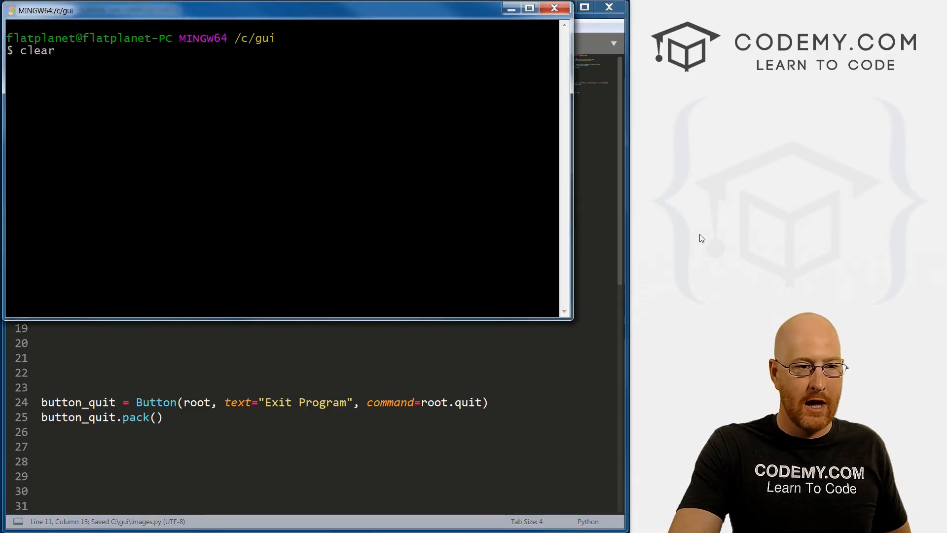
Run python images.py in Git Bash to open the aspen photo window
{"action": "type", "text": "pip freeze"}
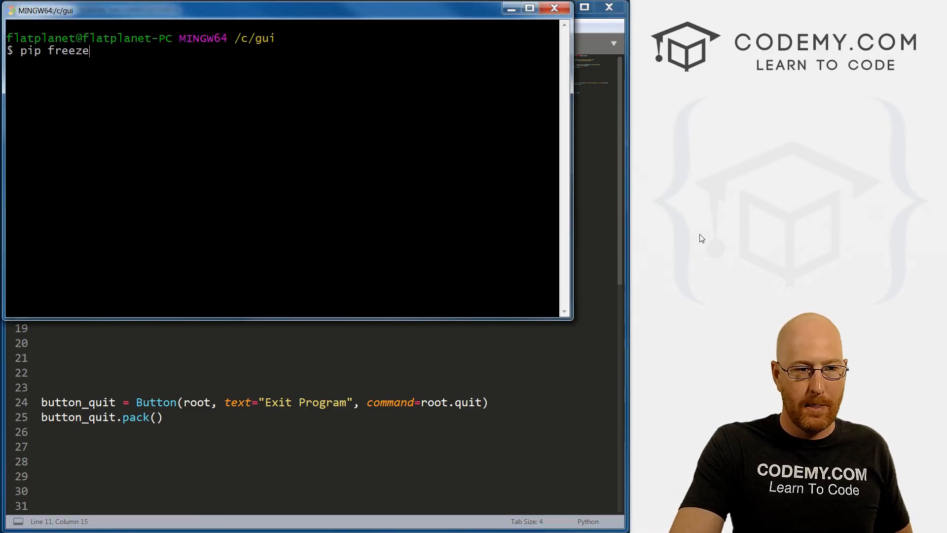
{"action": "type", "text": "python images.py"}
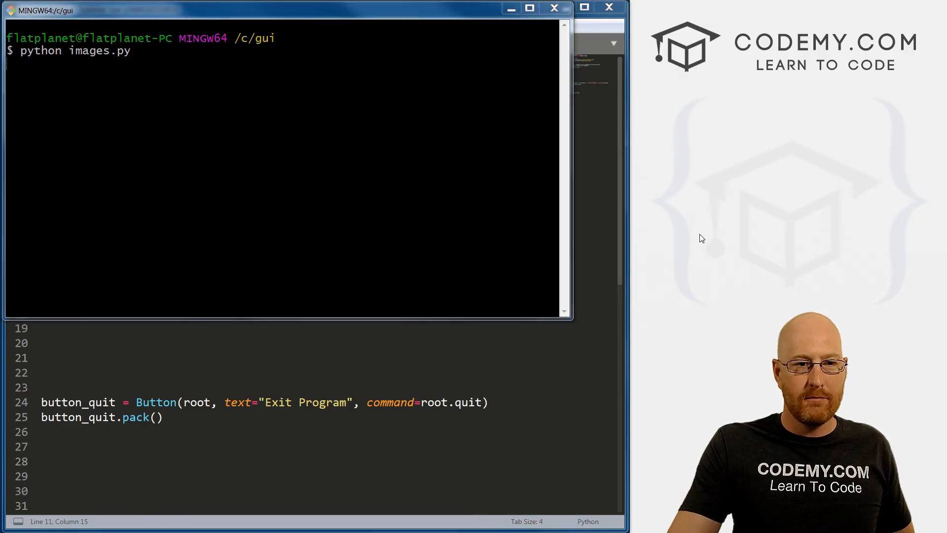
{"action": "key", "text": "Return"}
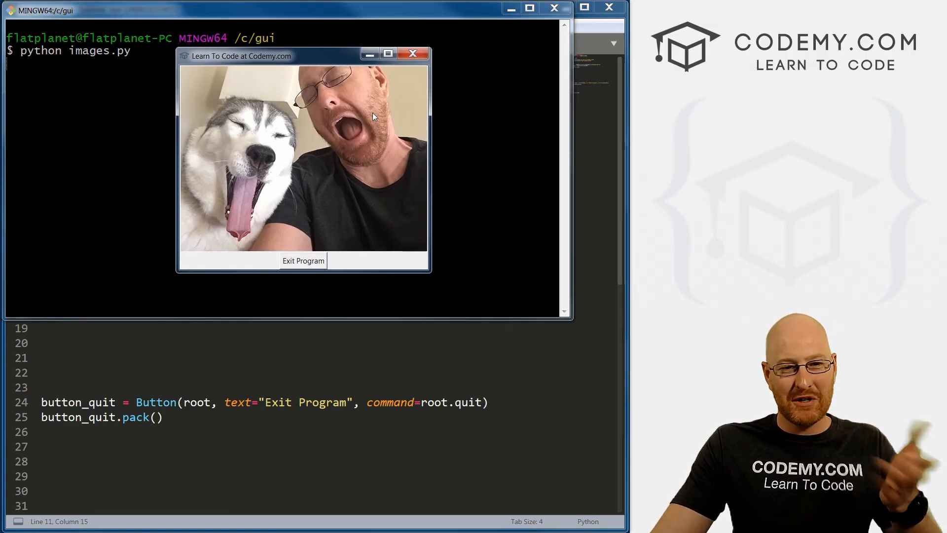
{"action": "mouse_move", "coordinate": [275, 173]}
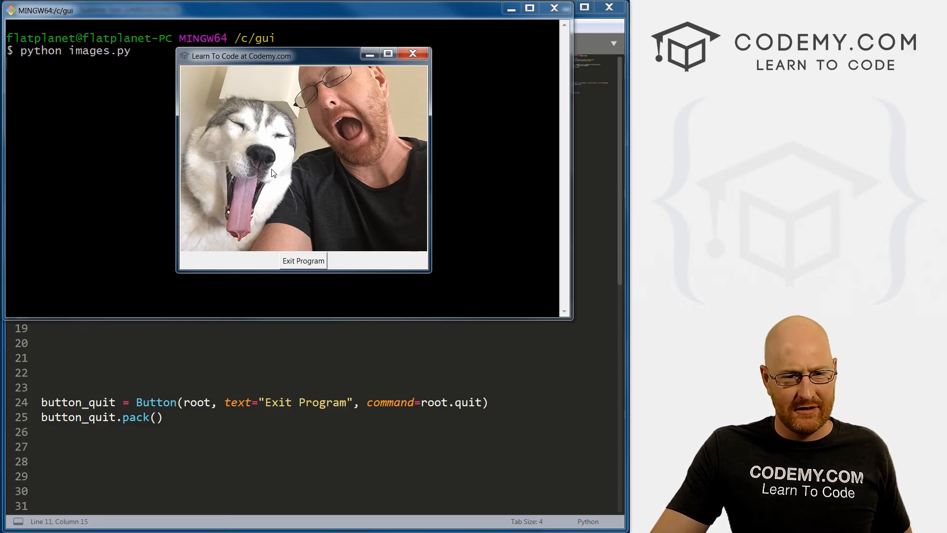
{"action": "mouse_move", "coordinate": [353, 62]}
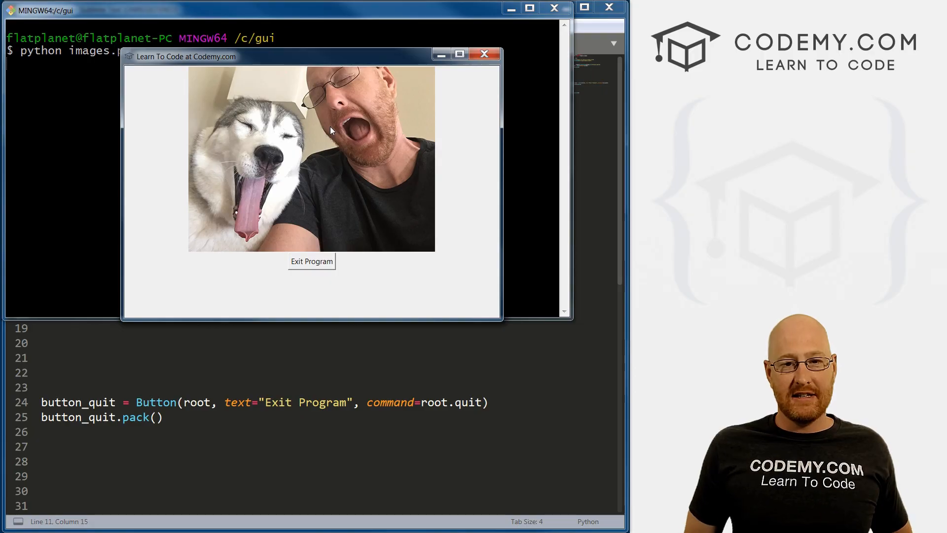
{"action": "mouse_move", "coordinate": [301, 269]}
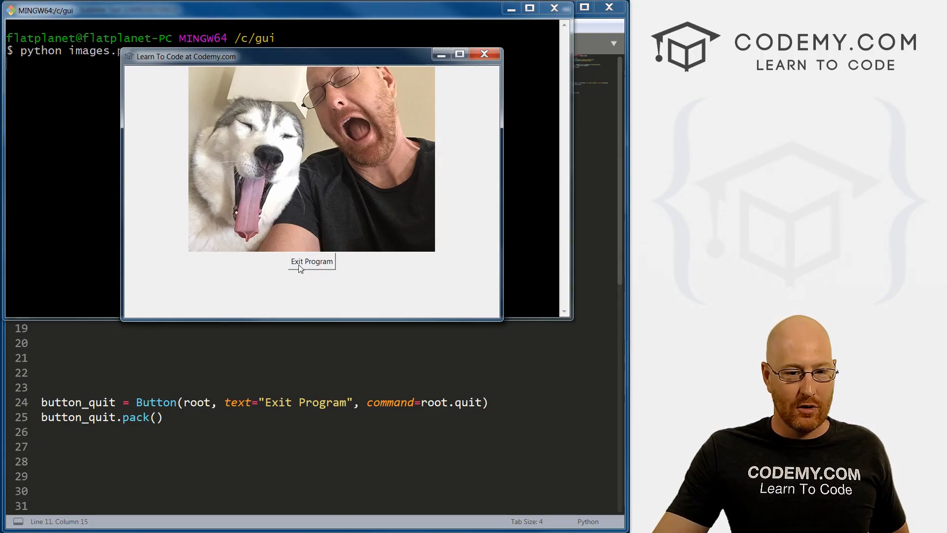